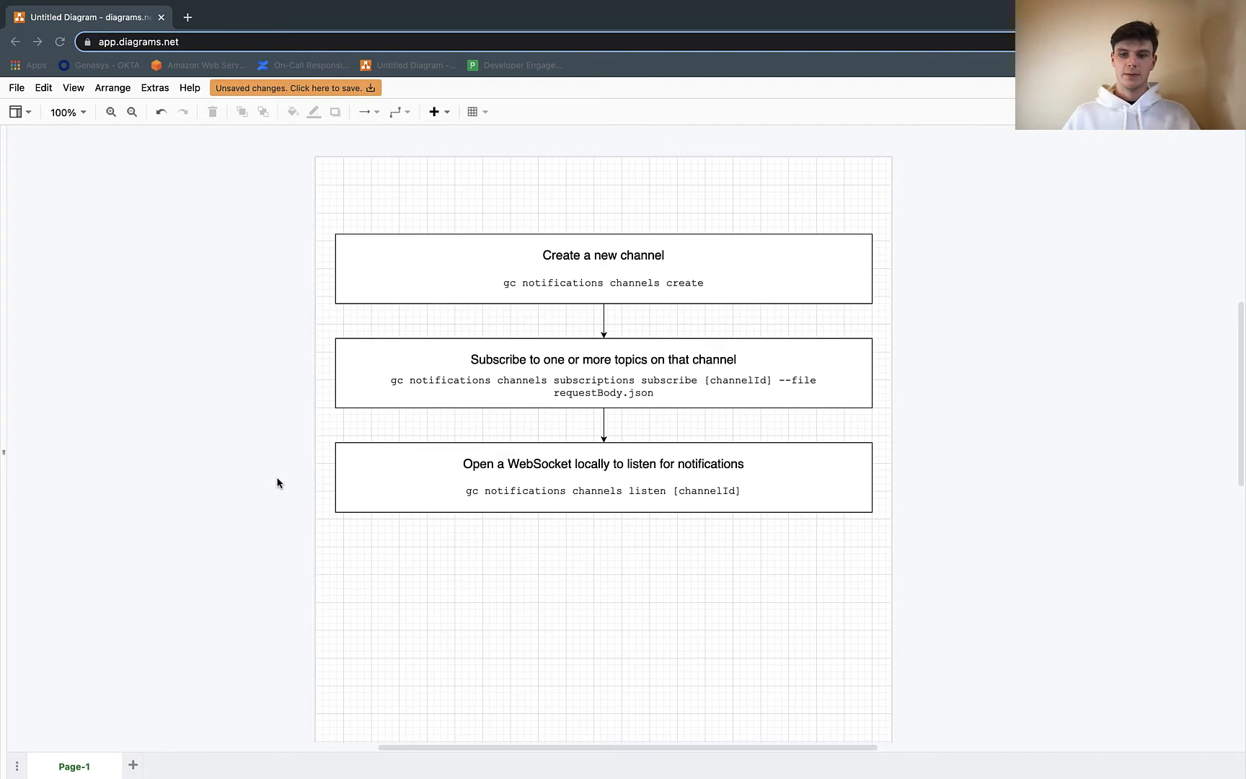
mouse_move(357, 475)
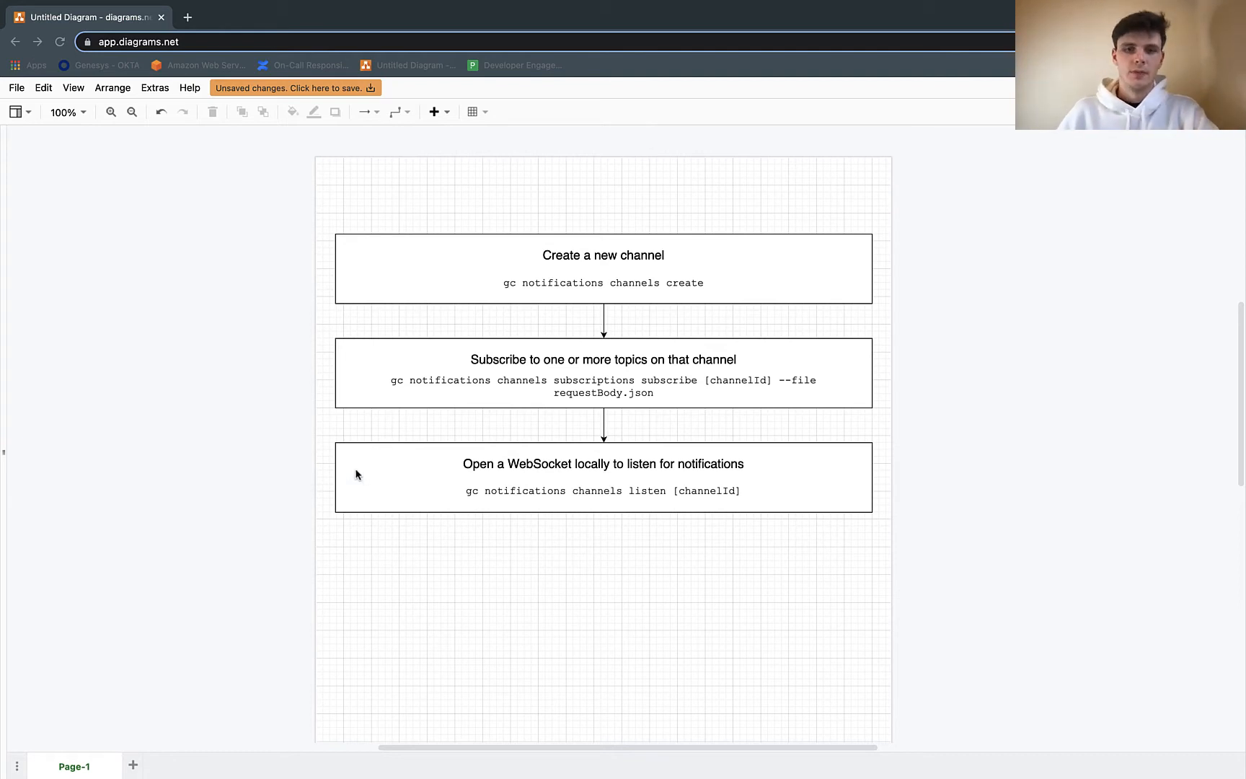
mouse_move(837, 271)
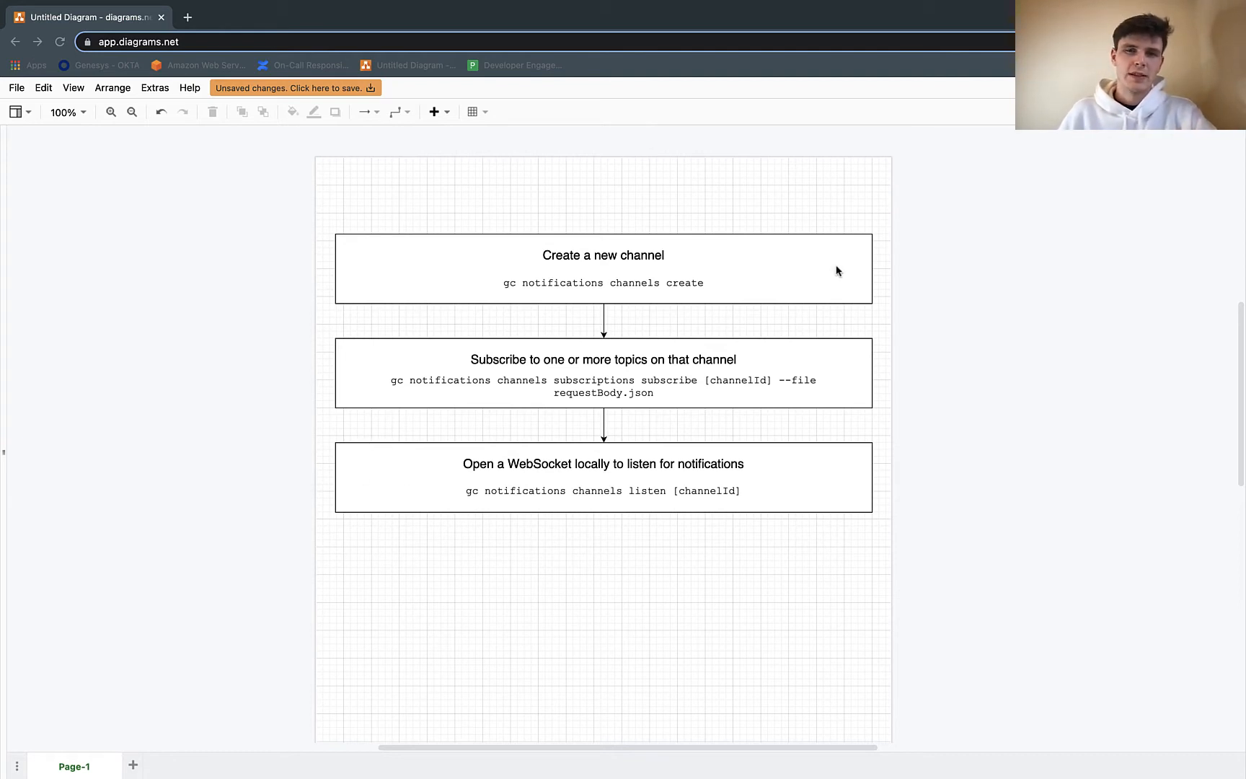
mouse_move(670, 248)
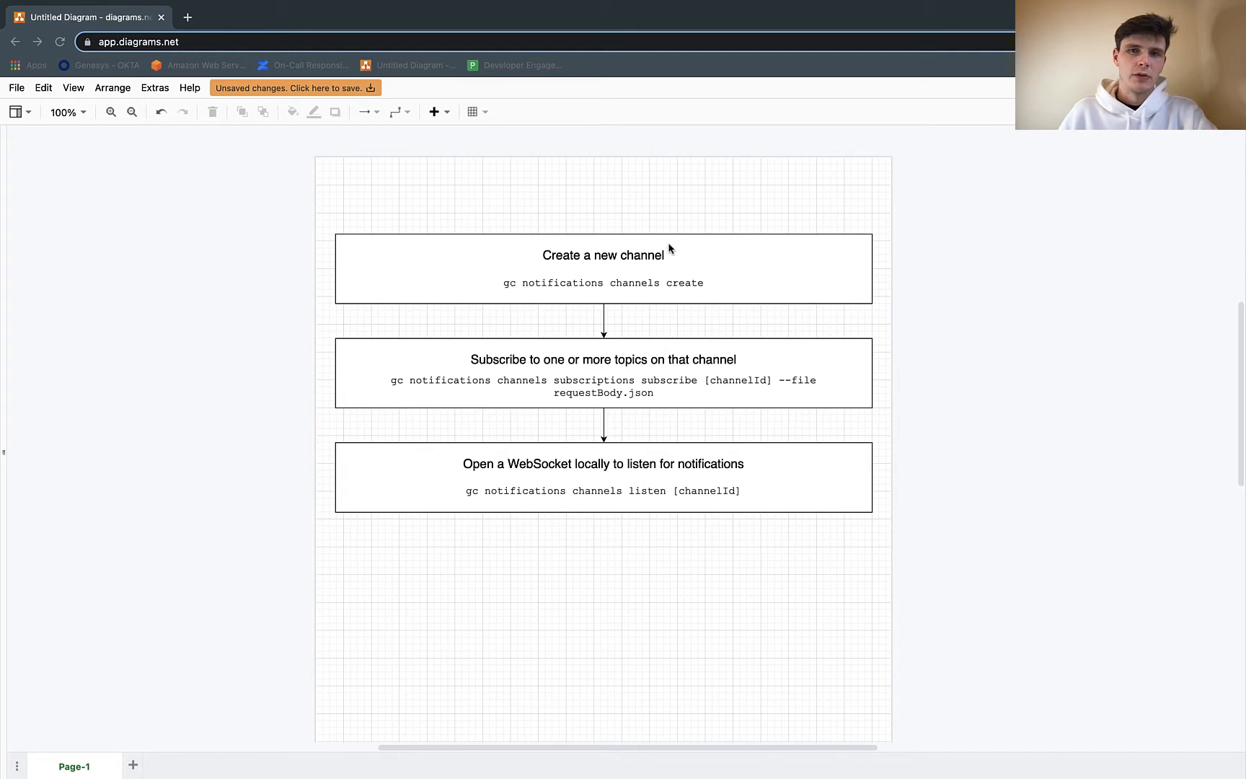
mouse_move(818, 251)
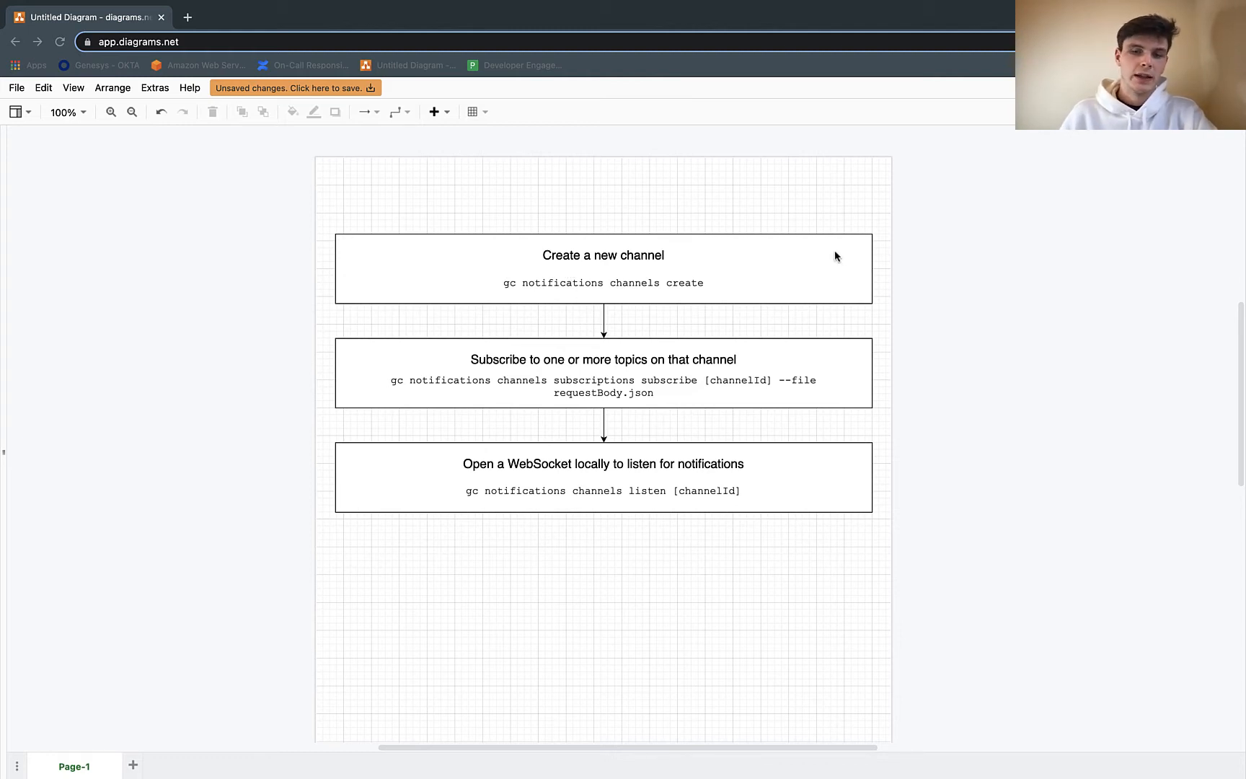
mouse_move(645, 492)
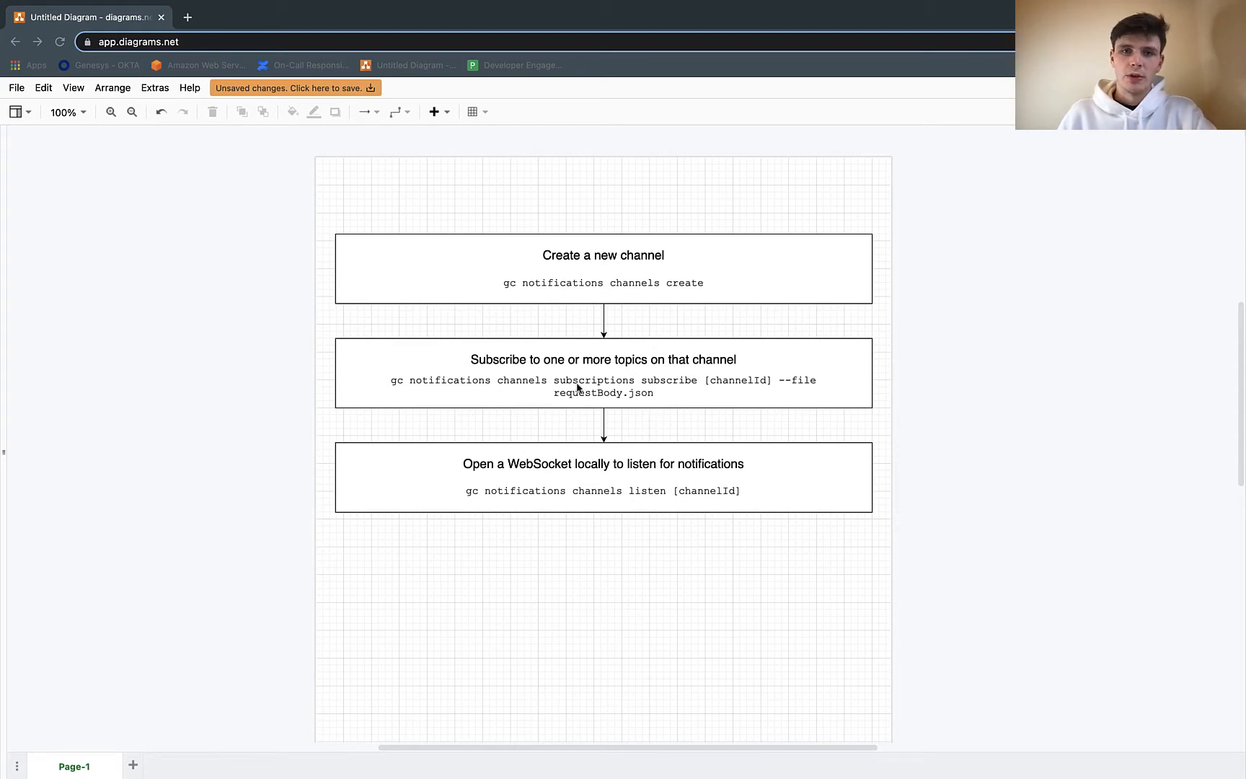
mouse_move(684, 411)
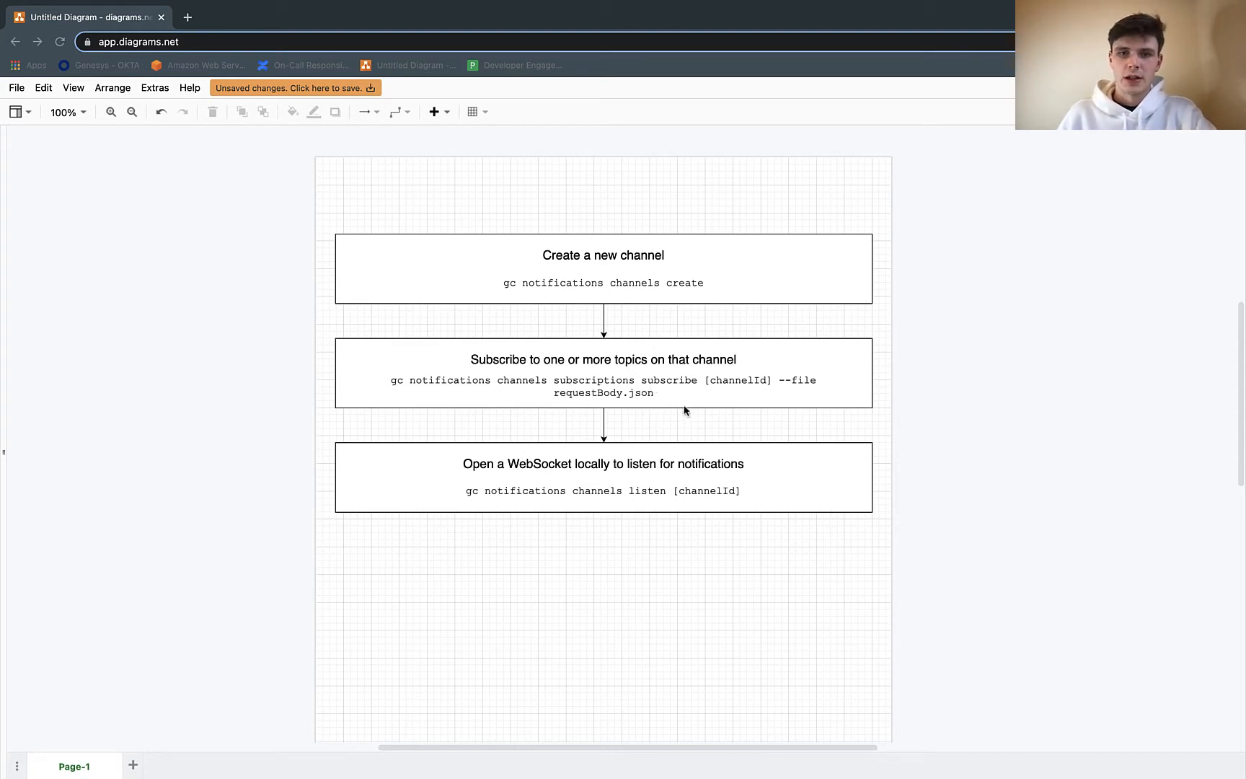
mouse_move(658, 502)
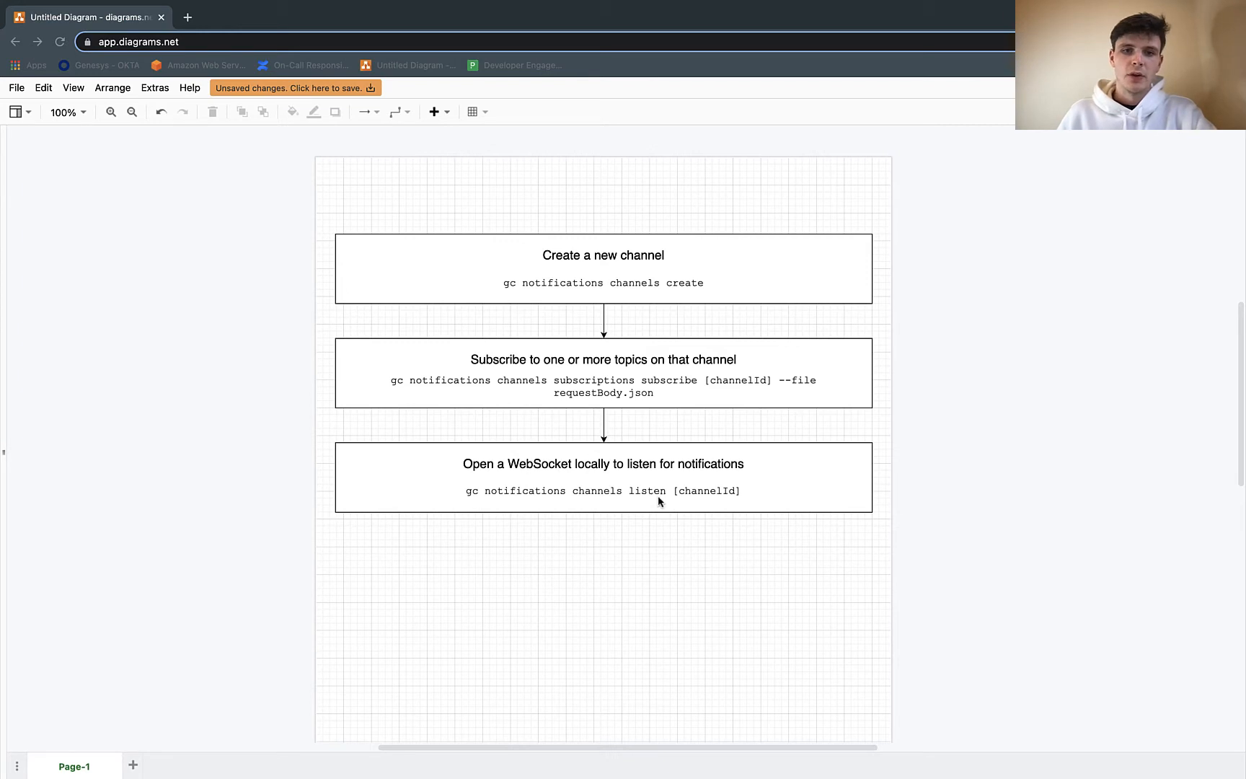
mouse_move(561, 554)
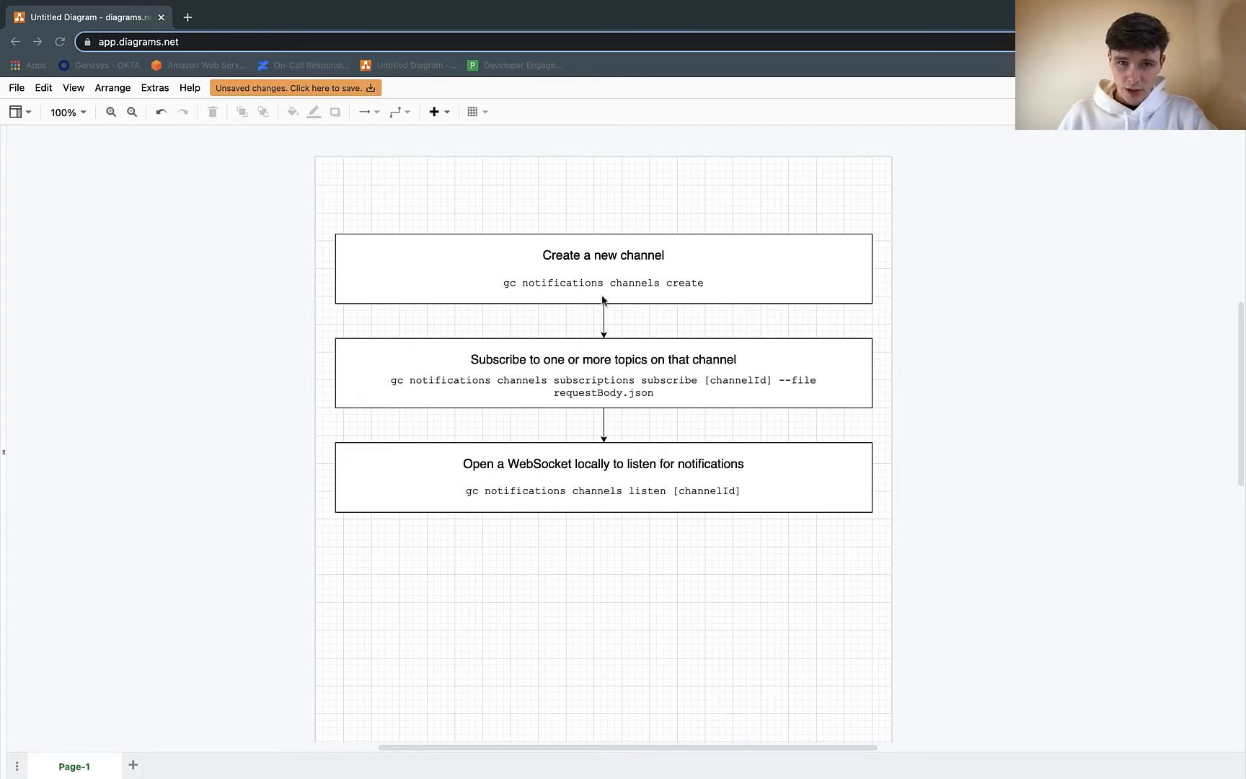
mouse_move(540, 292)
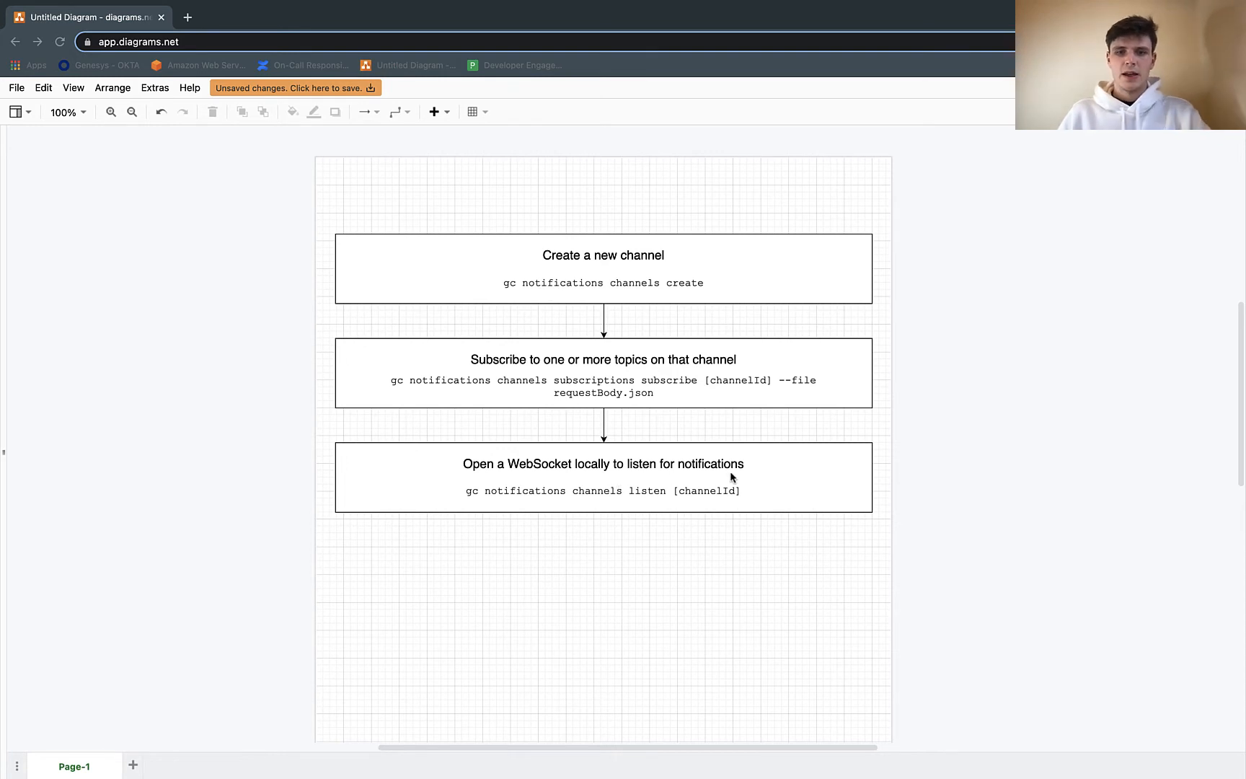
mouse_move(688, 484)
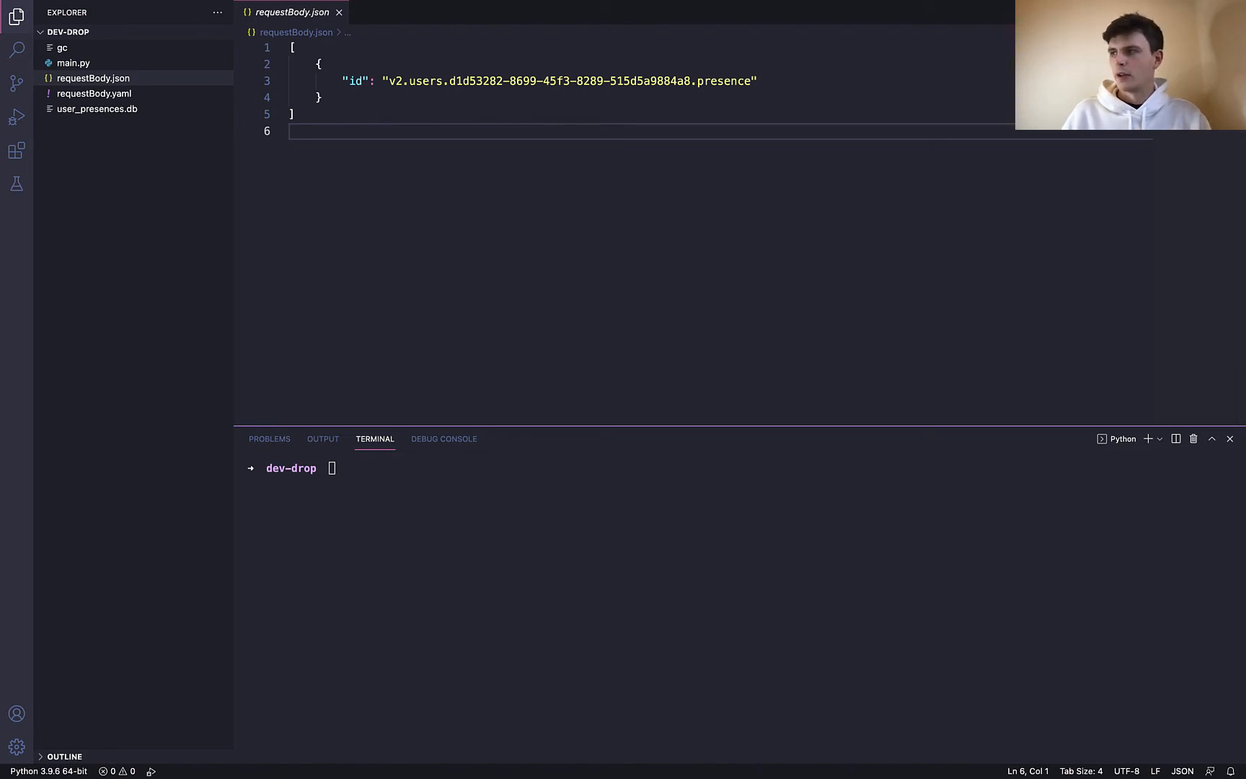
List the available notification topics with 'gc notifications availabletopics list'
type("gc notifications availabletopics list")
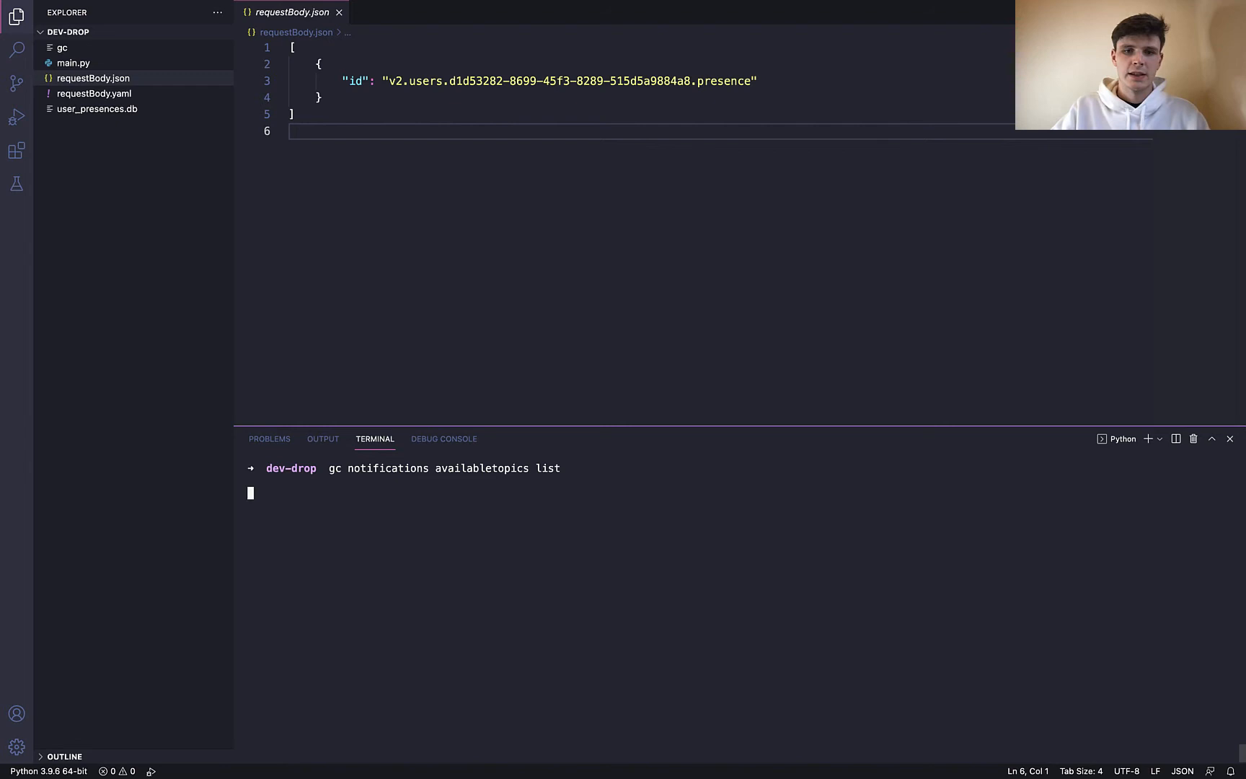
key("Enter")
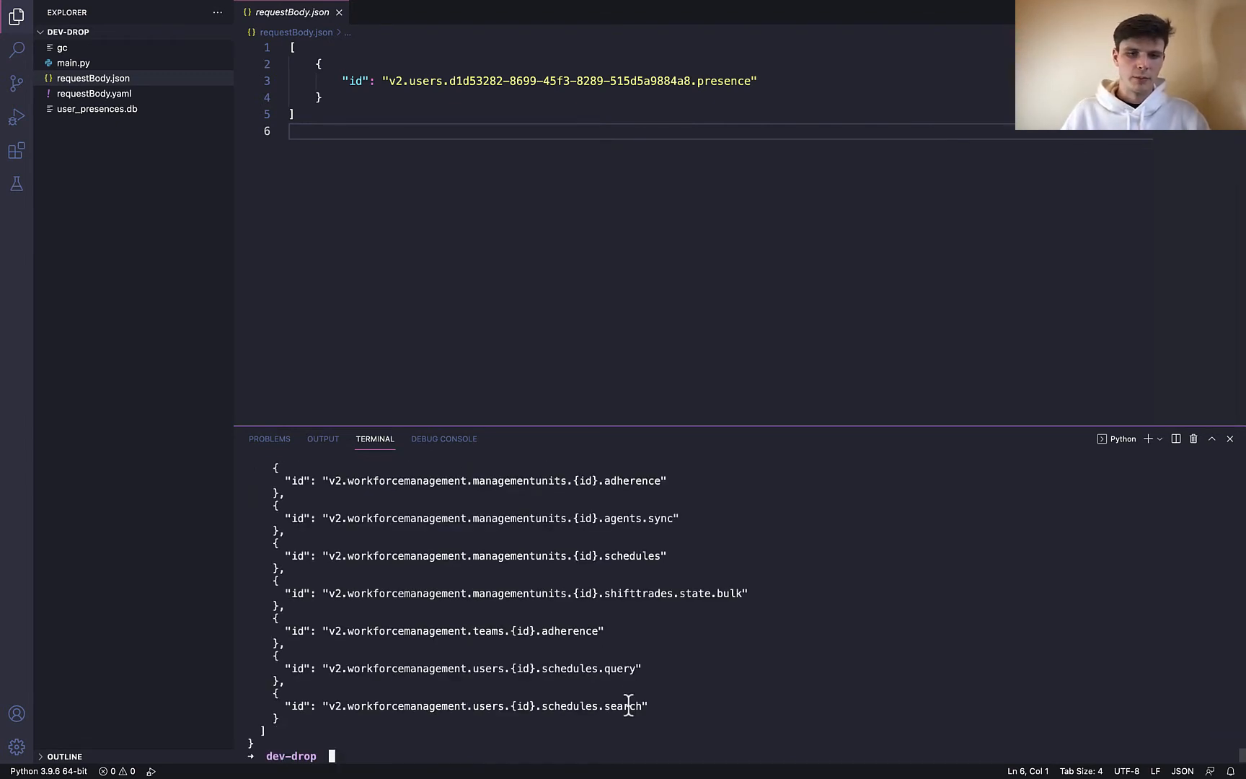
mouse_move(587, 642)
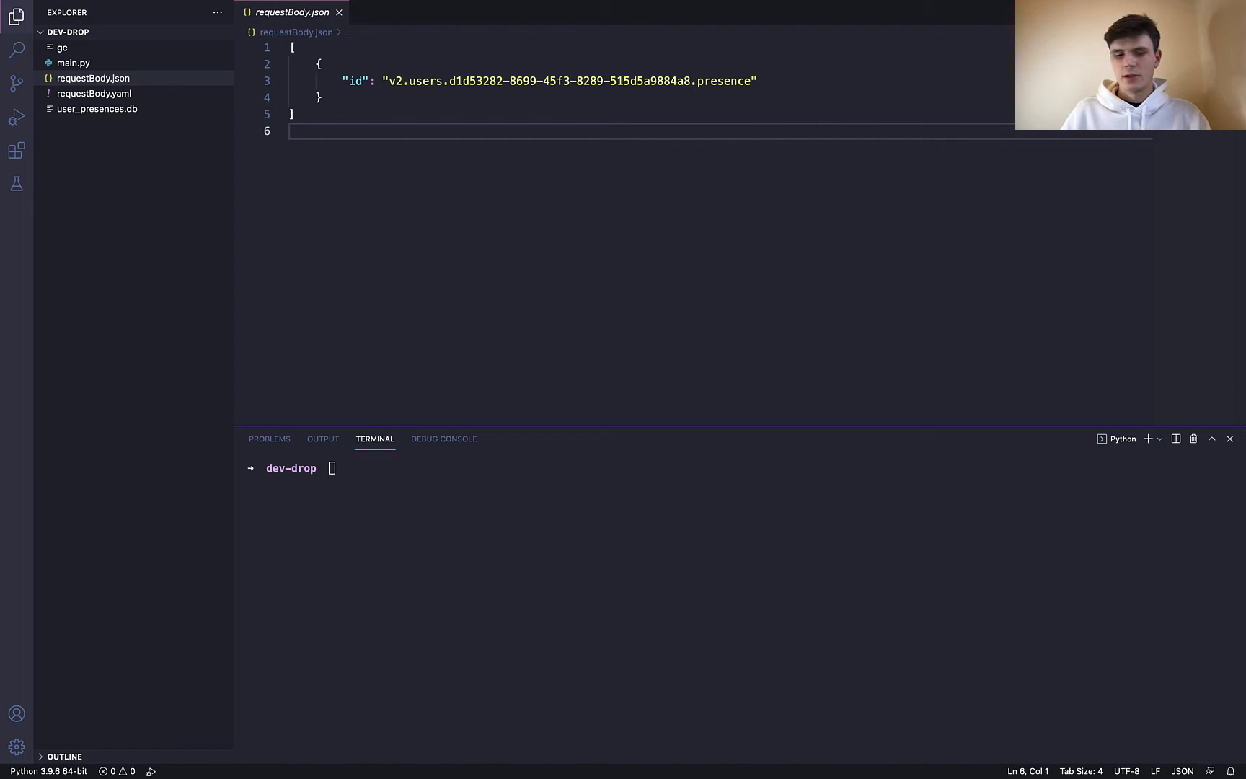
Create a notification channel and copy its id for subscribing to the presence topic
type("gc notifications channels create")
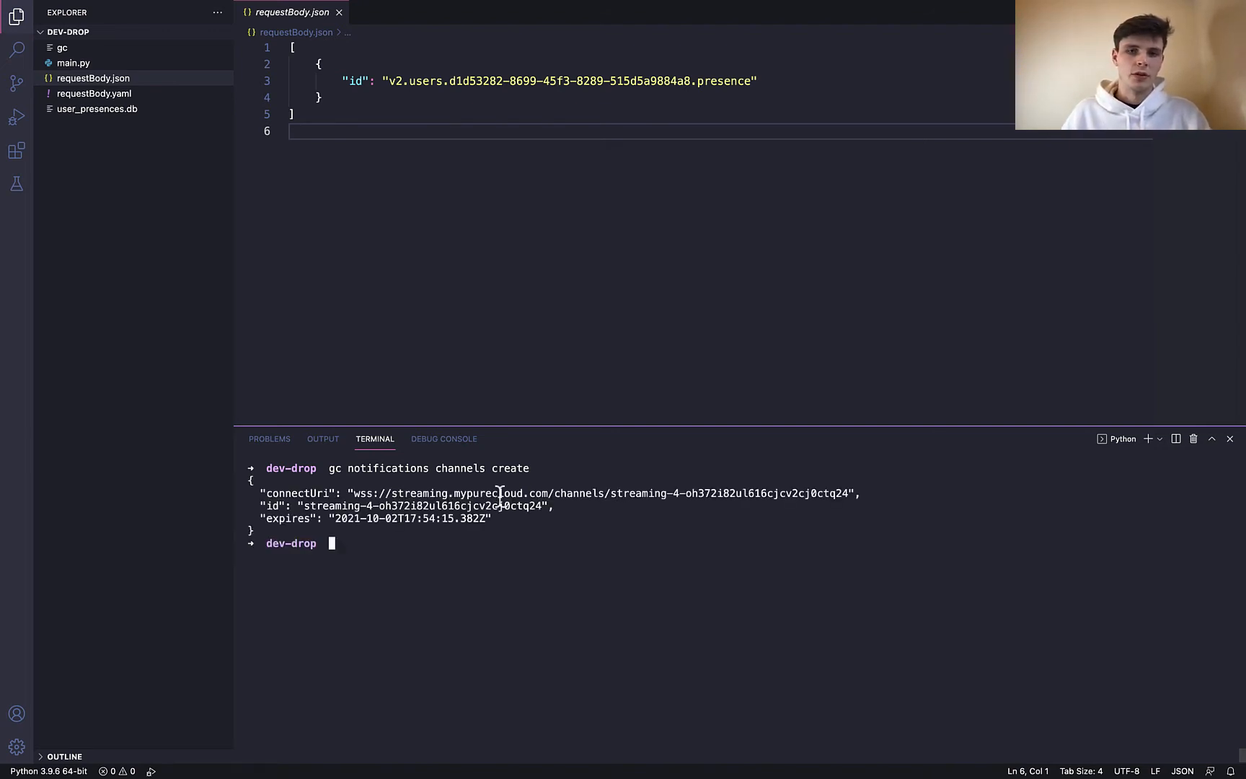
mouse_move(497, 519)
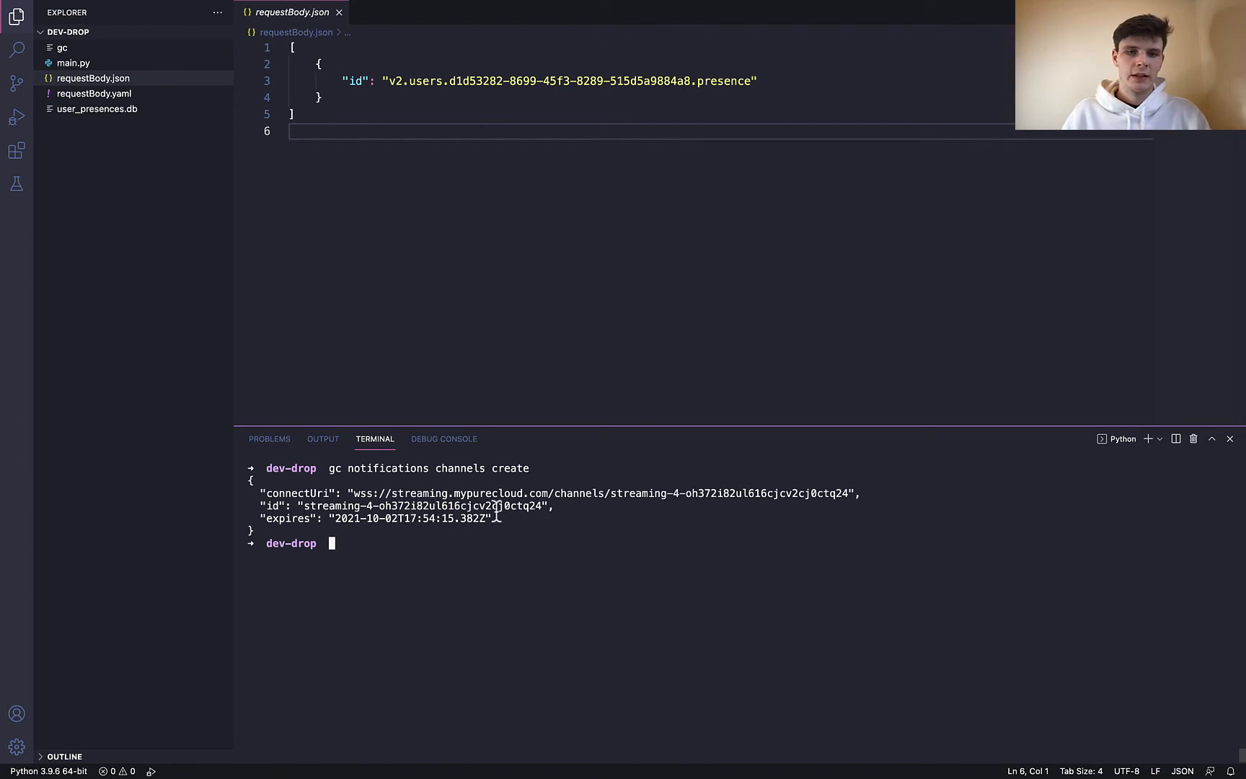
double_click(422, 507)
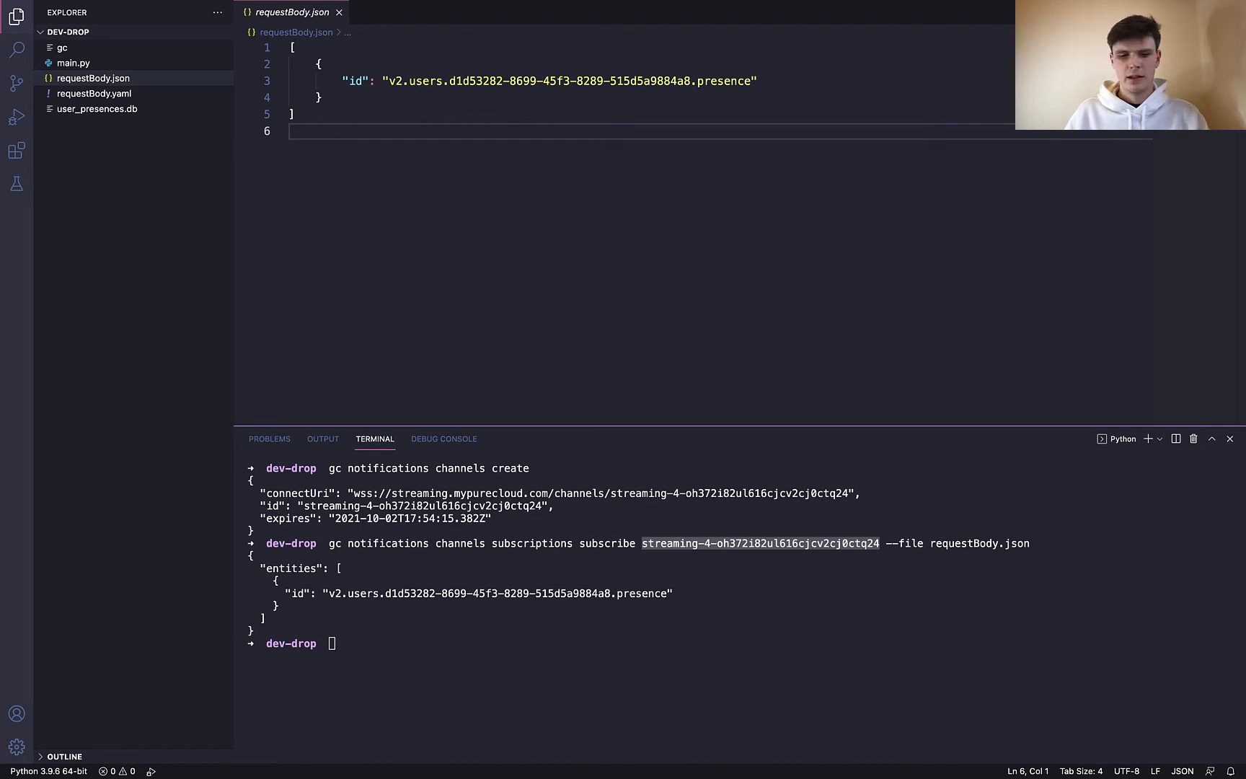
Listen on channel streaming-4-oh372i82ul616cjcv2cj0ctq24, view presence events and heartbeats, then stop
type("gc notifications channels listen streaming-4-oh372i82ul616cjcv2cj0ctq24")
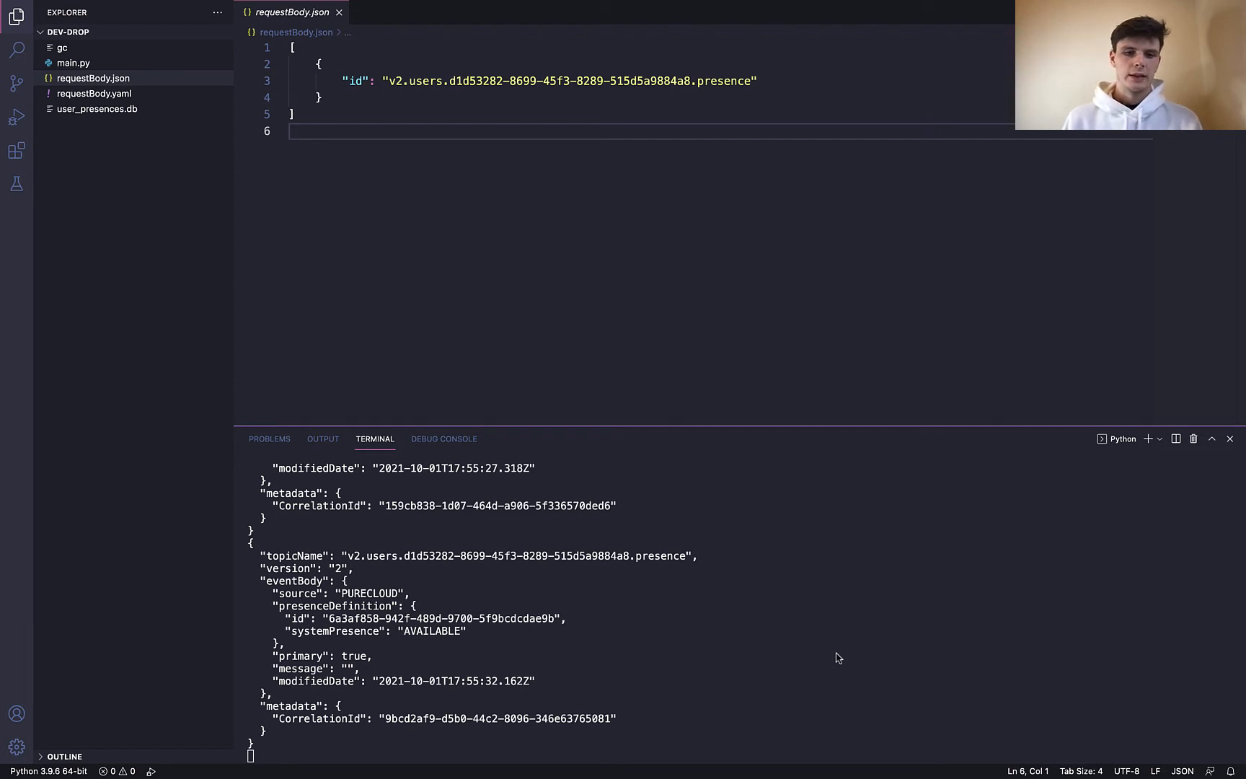
scroll("down", 3)
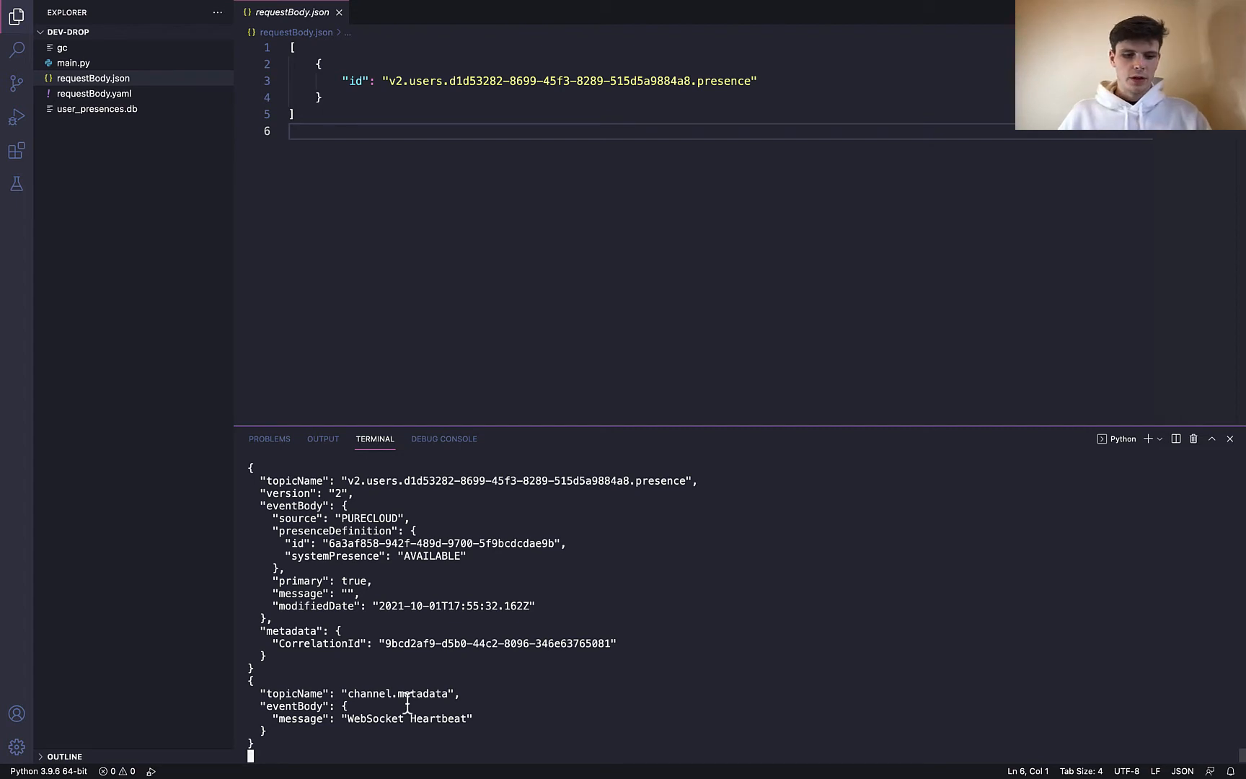
key("ctrl+c")
type("gc notifications channels listen streaming-4-oh372i82ul616cjcv2cj0ctq24 --nohea")
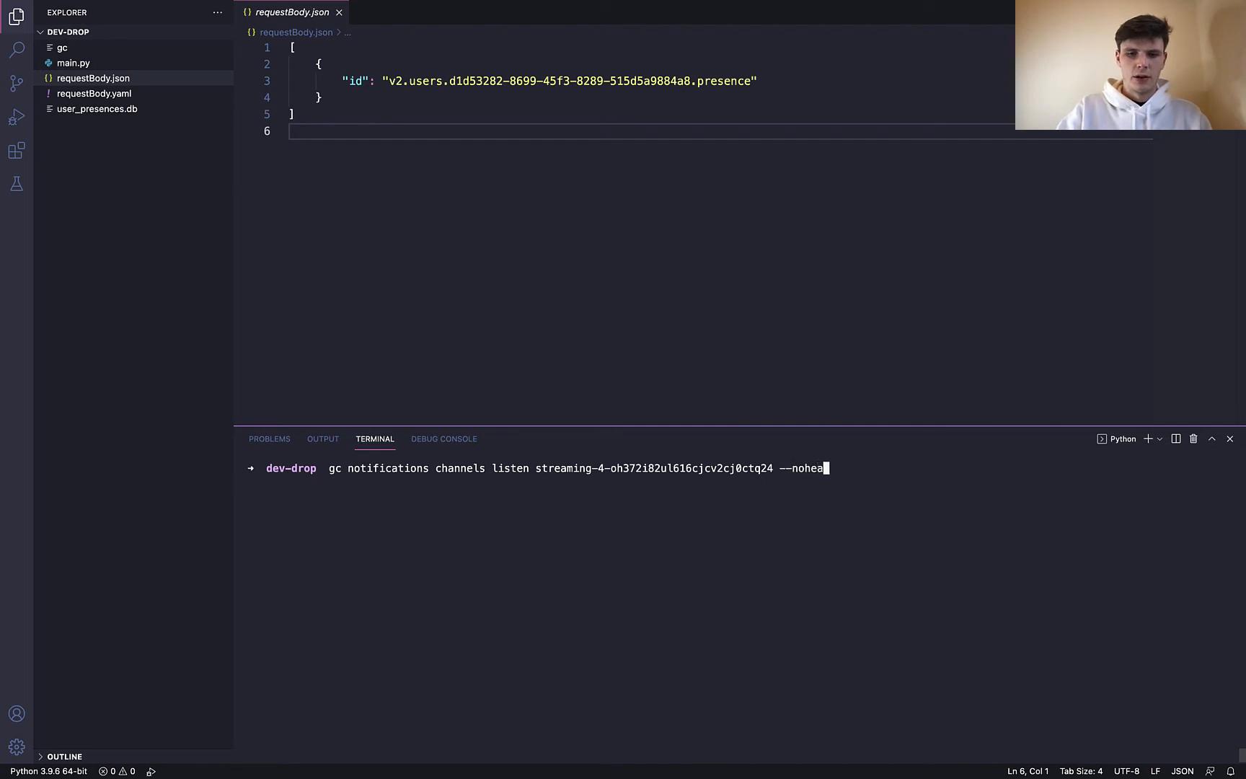
Run the listen command again with --noheartbeat to suppress heartbeat messages
type("rtbeat")
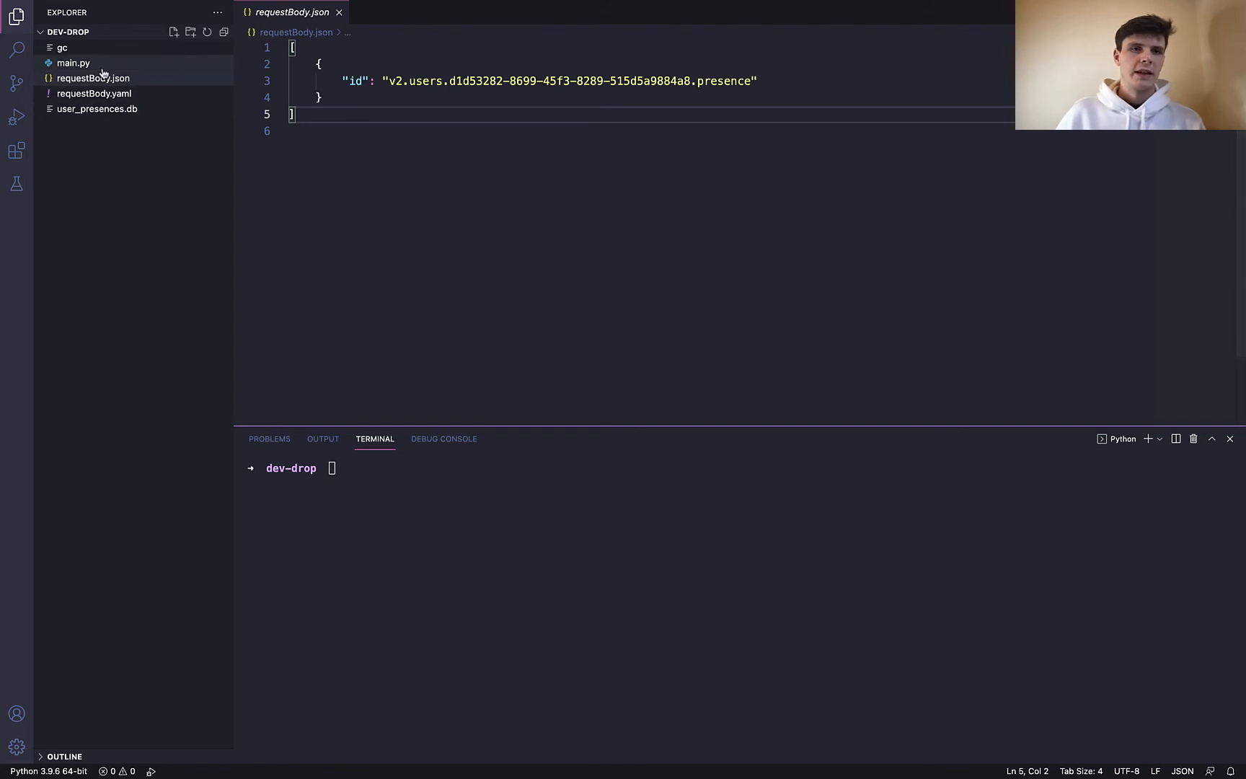
Review main.py, the script that parses input JSON and stores alerts in user_presences.db
left_click(74, 63)
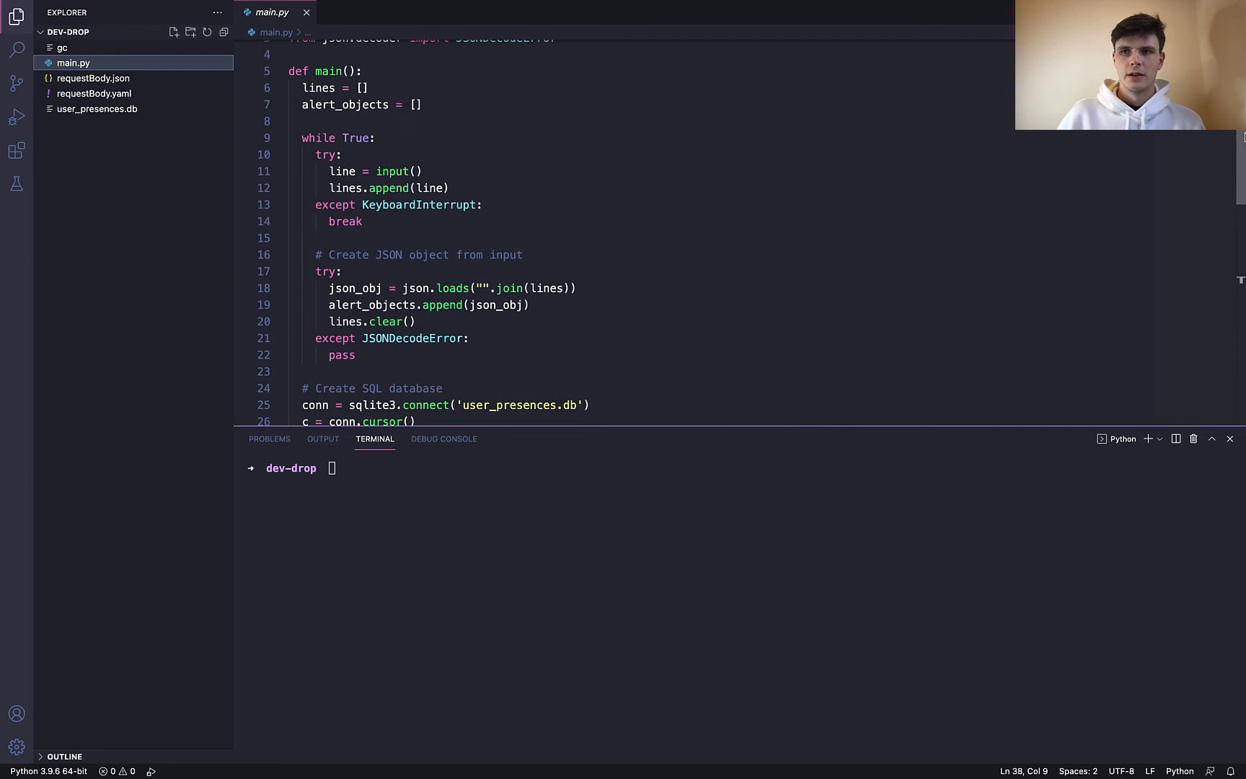
scroll("down", 3)
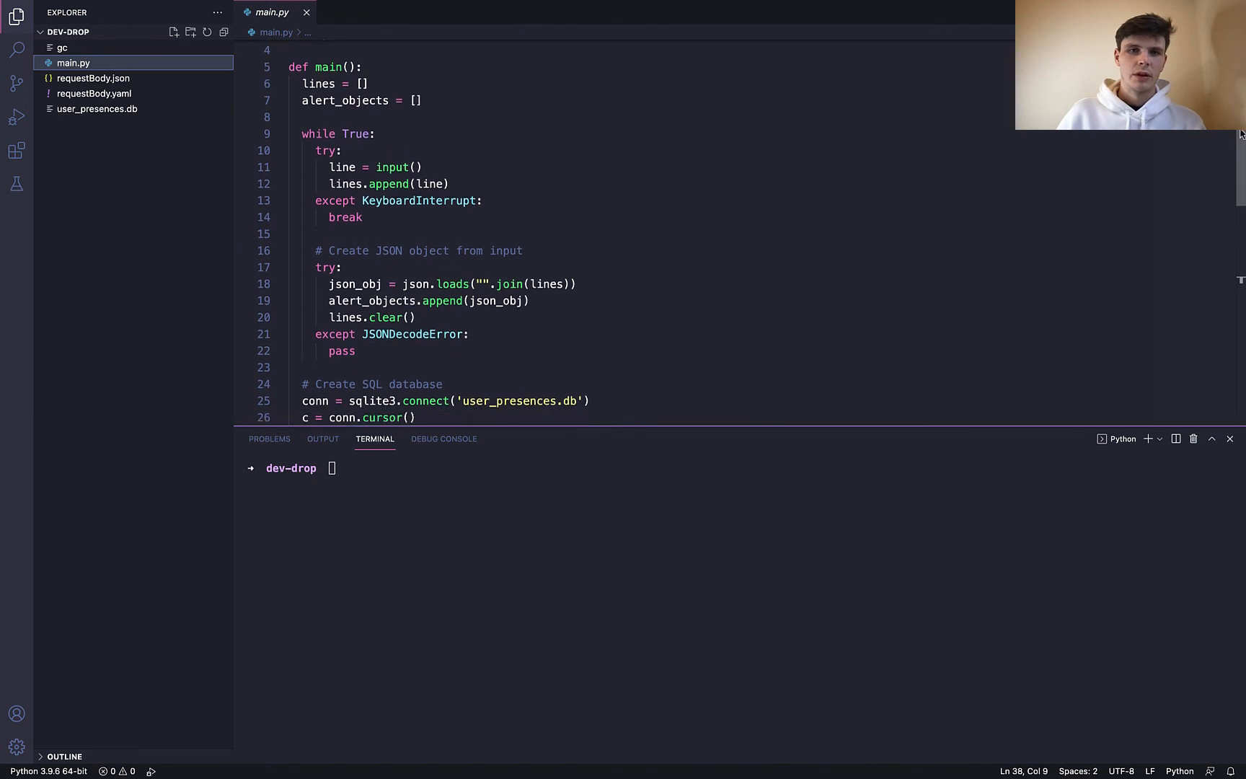
scroll("down", 3)
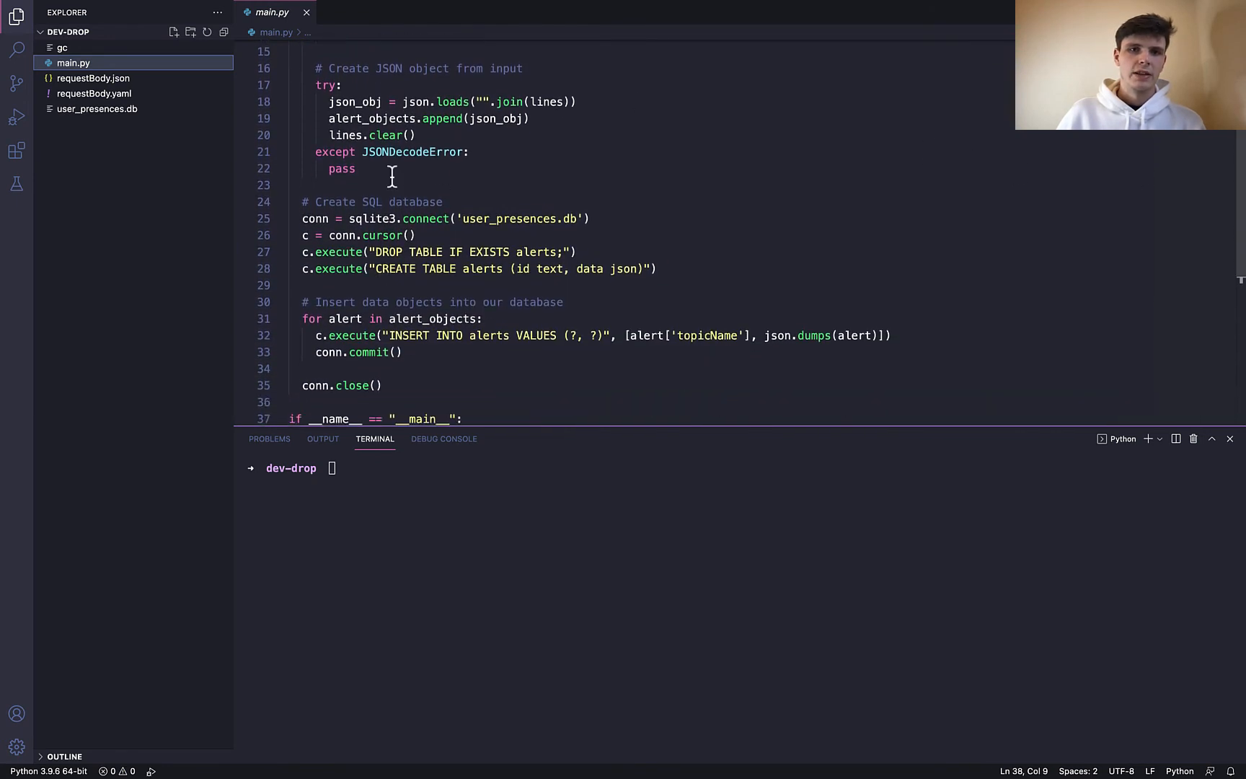
type("main()")
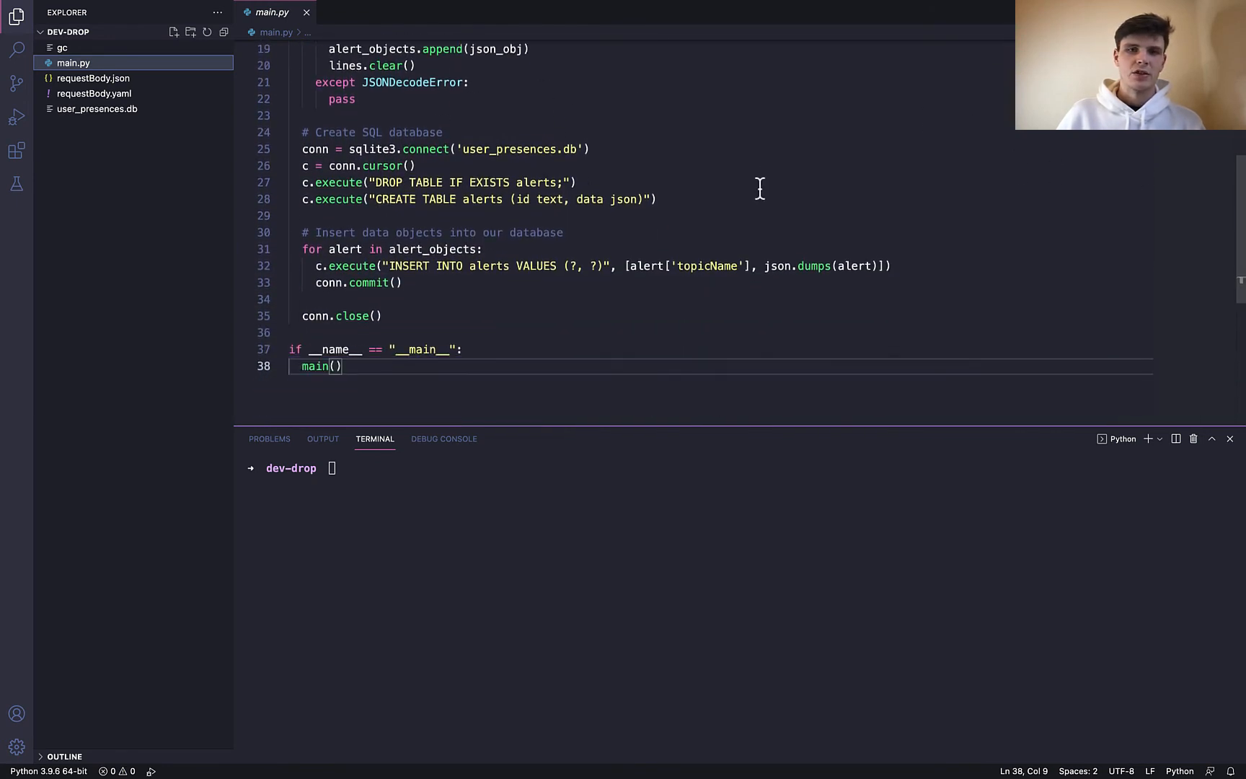
scroll("down", 3)
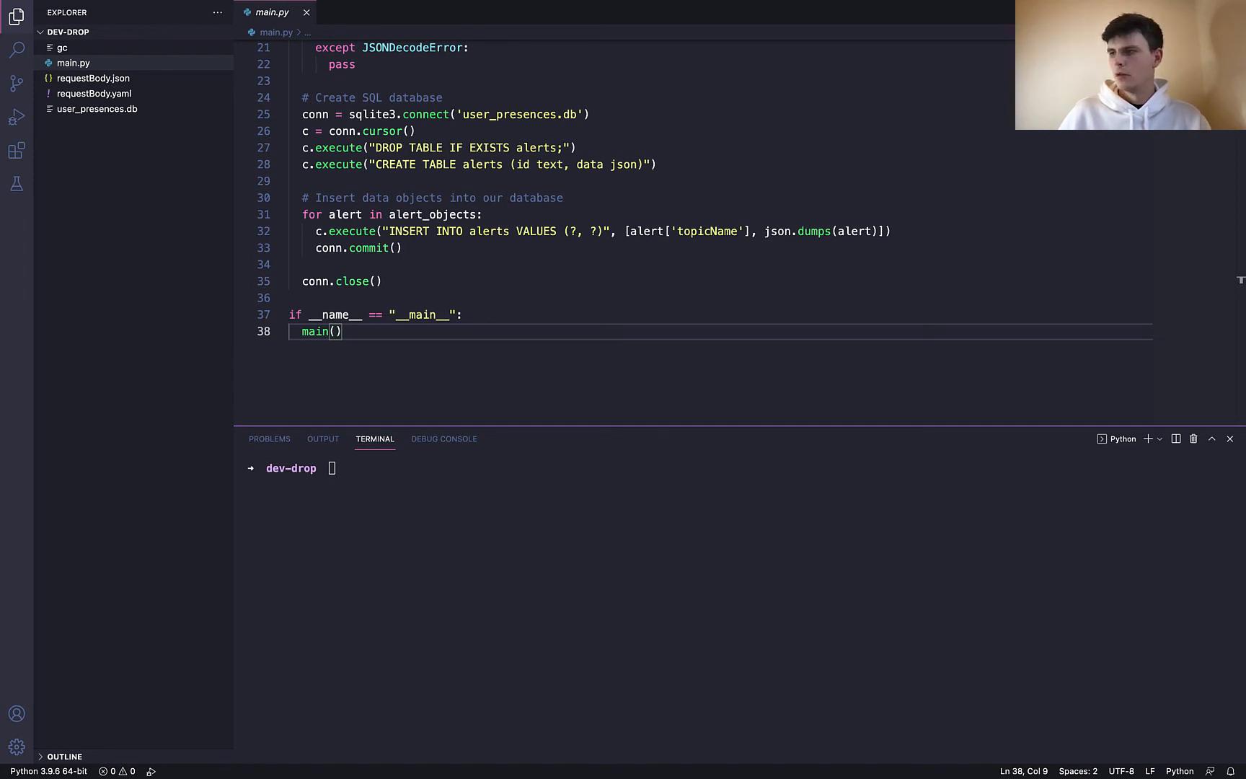
Pipe the --noheartbeat channel stream into main.py, then stop the listener
type("gc notifications channels listen streaming-4-oh372i82ul616cjcv2cj0ctq24 --noheartbeat | python main.py")
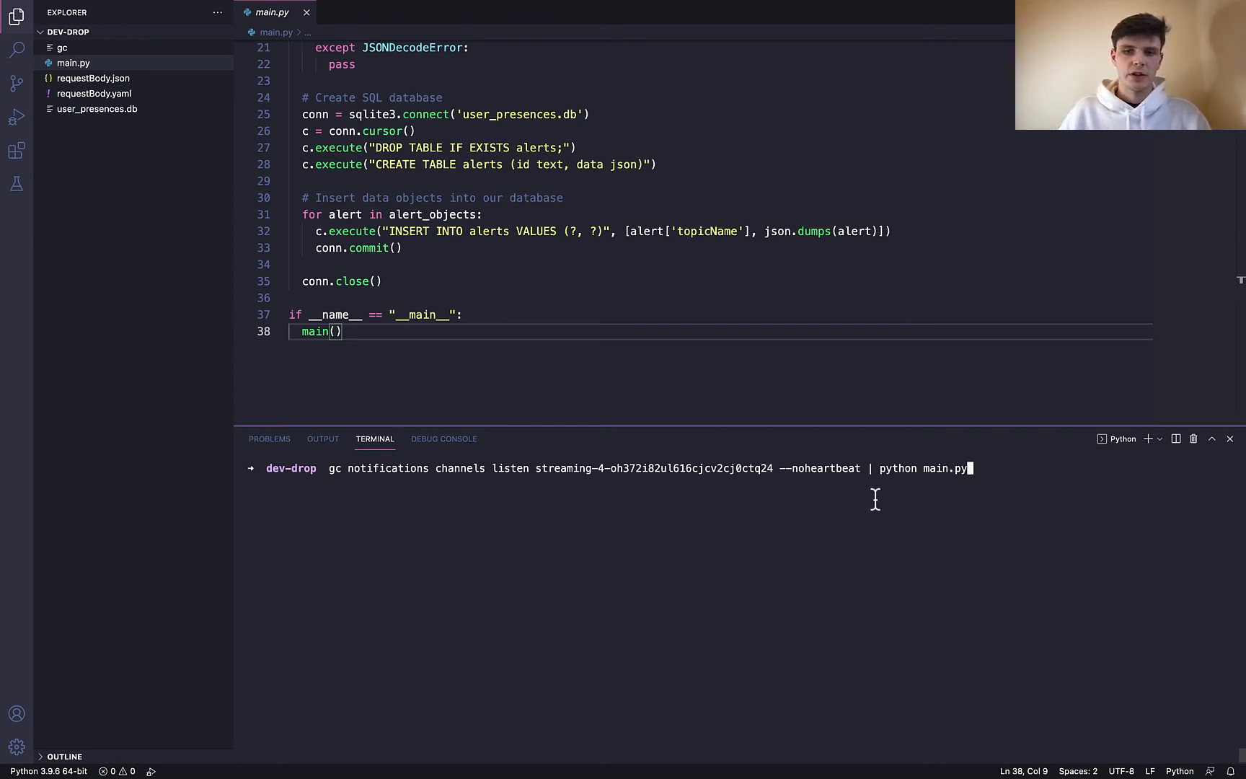
mouse_move(685, 481)
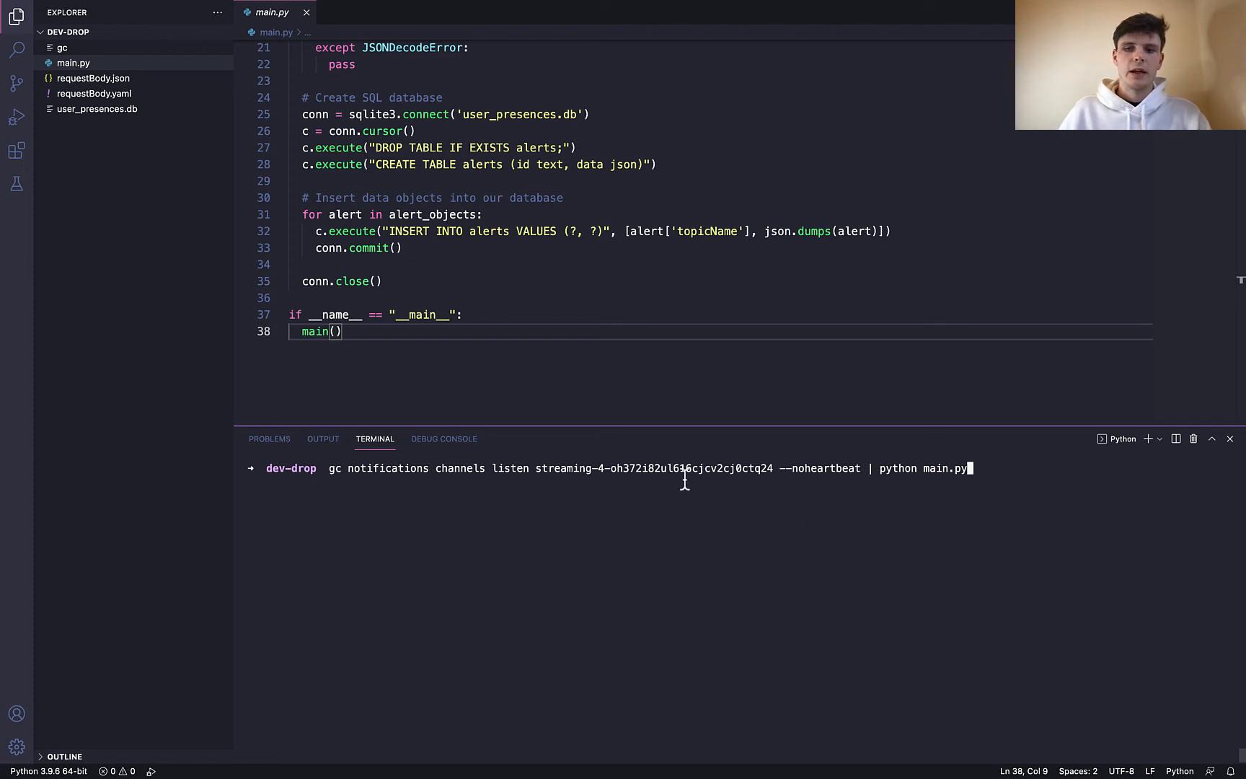
mouse_move(679, 492)
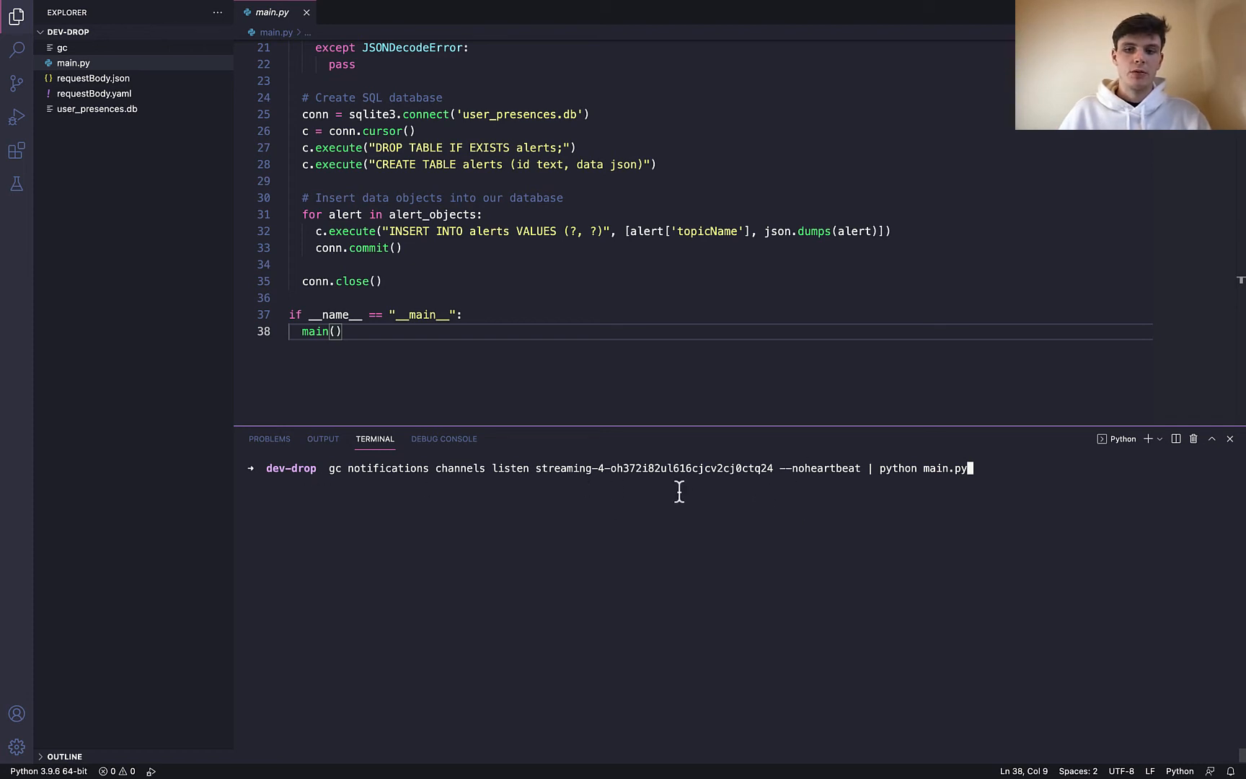
mouse_move(905, 469)
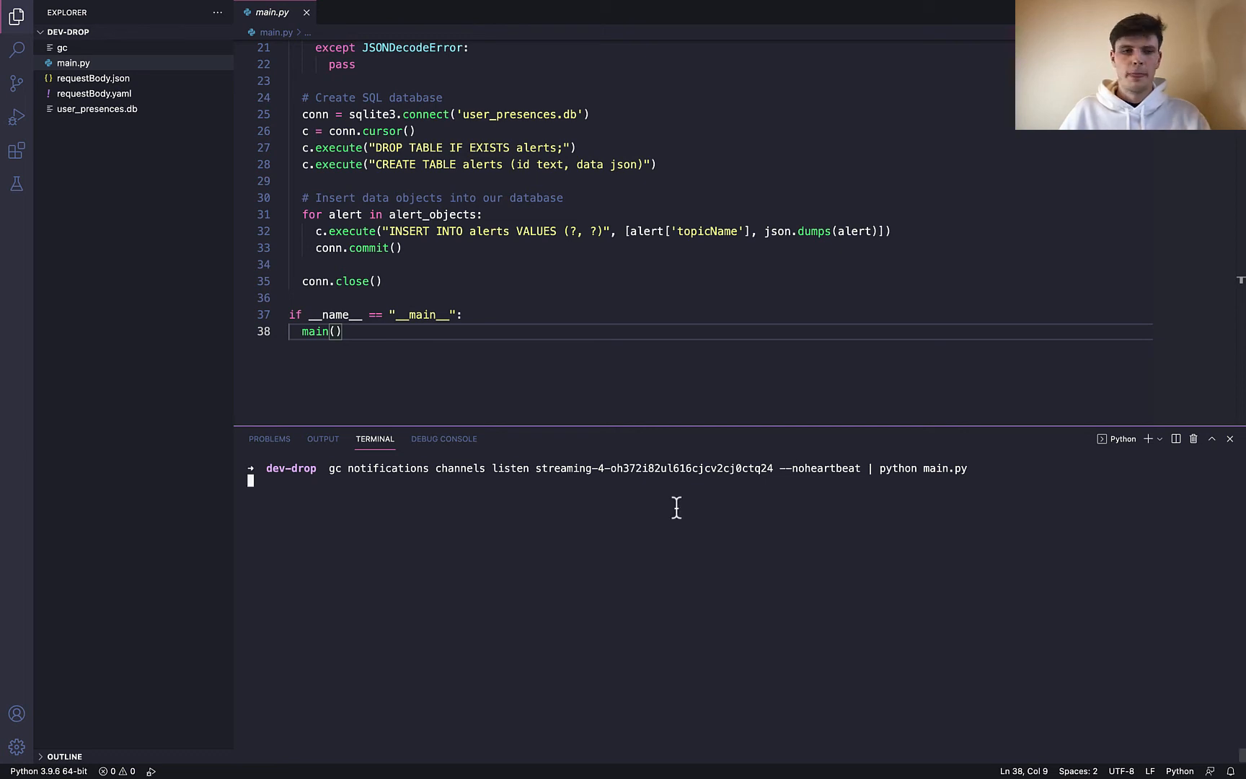
key("ctrl+c")
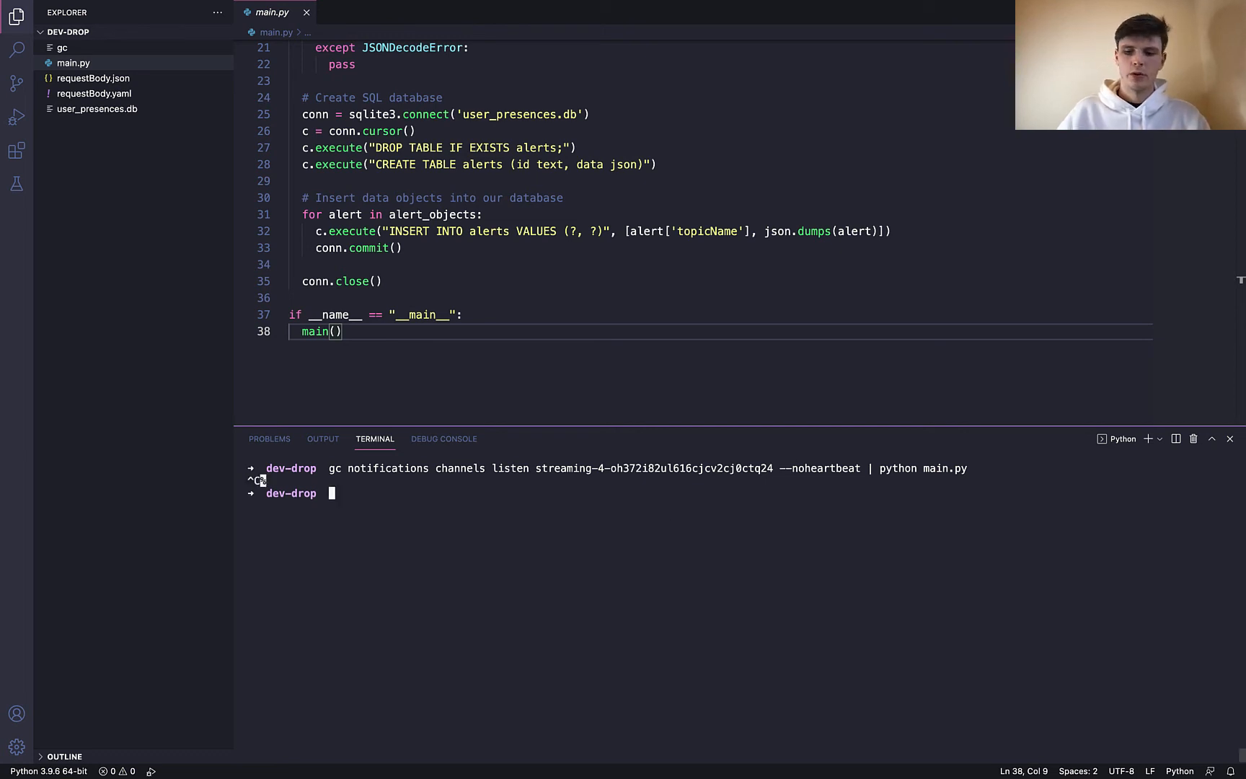
Query user_presences.db with SELECT * FROM alerts; to show three presence records, then exit sqlite
key("ctrl+r")
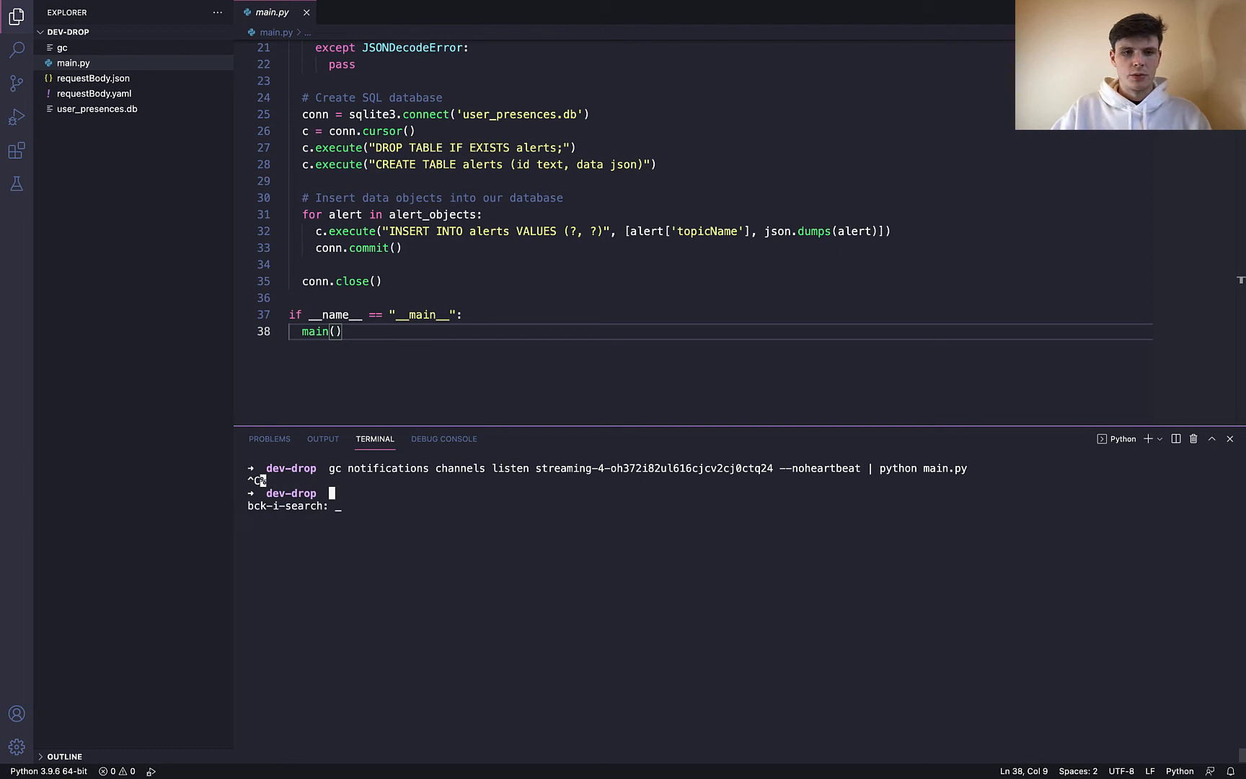
type("sqlite3 user_presences.db")
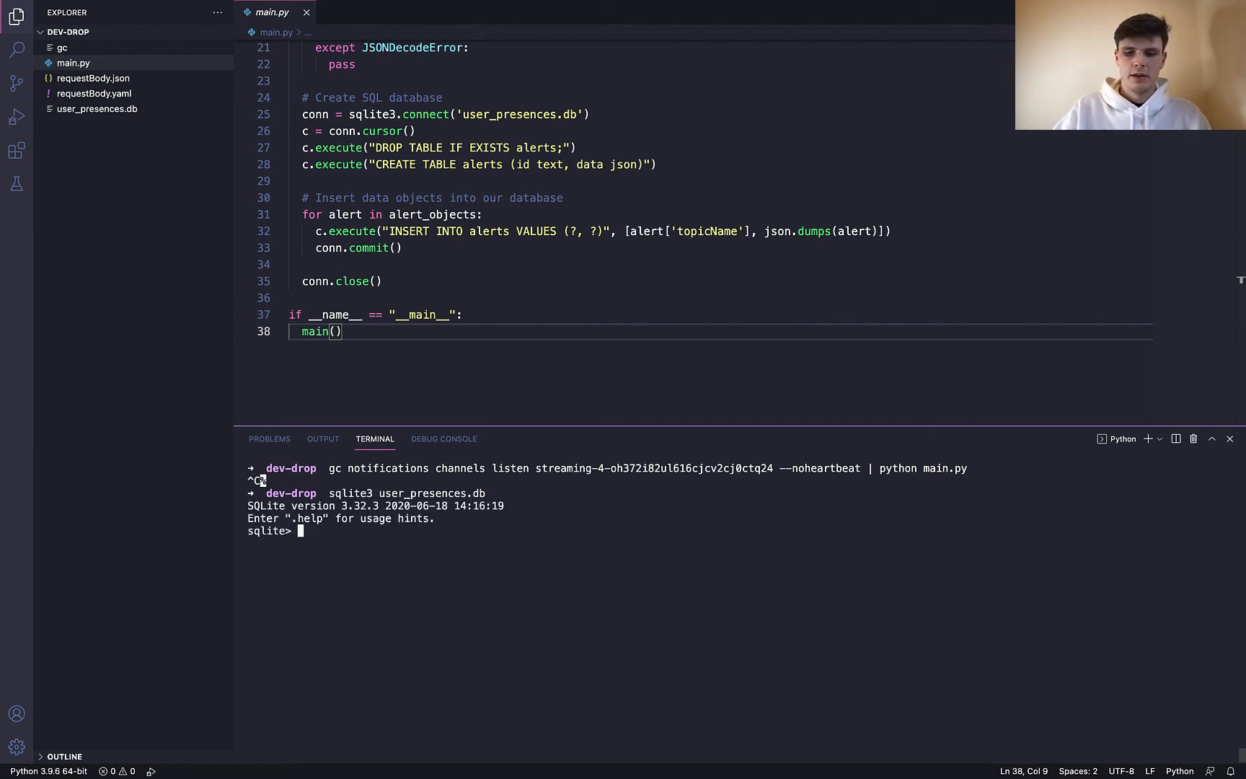
type("SELECT * FROM alerts;")
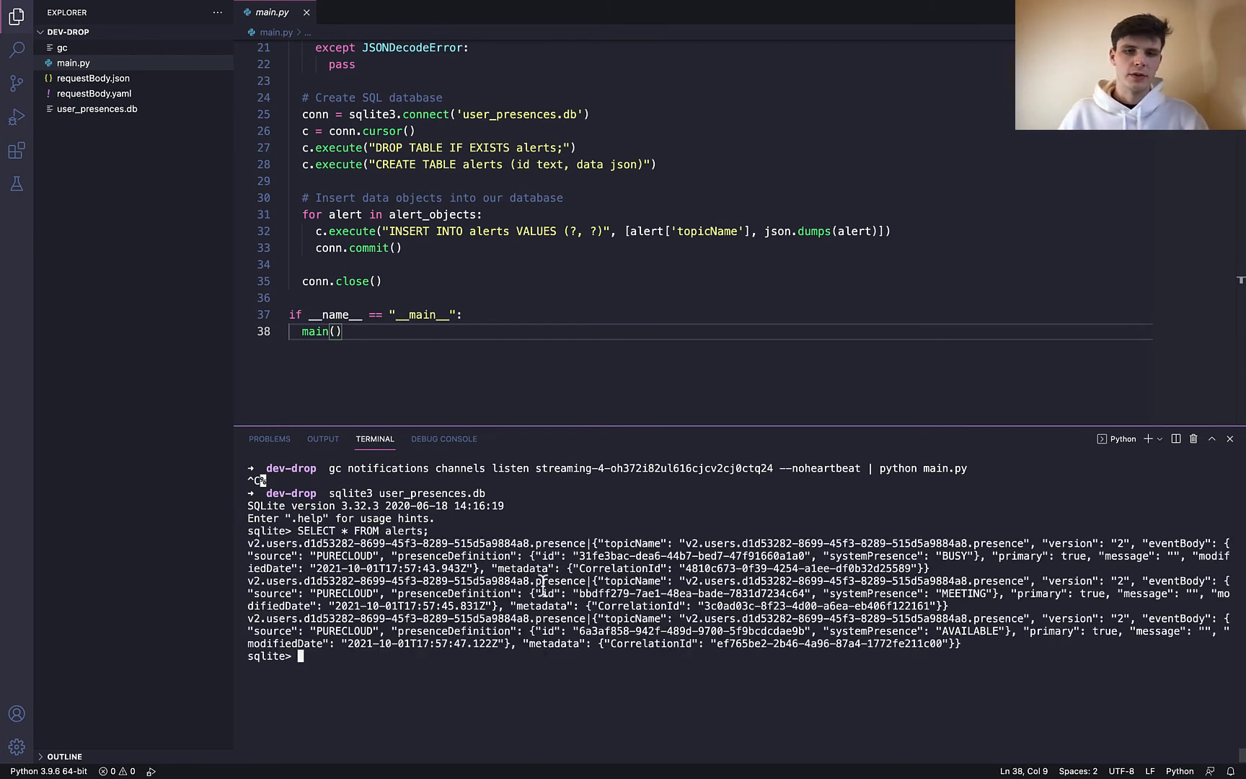
mouse_move(485, 681)
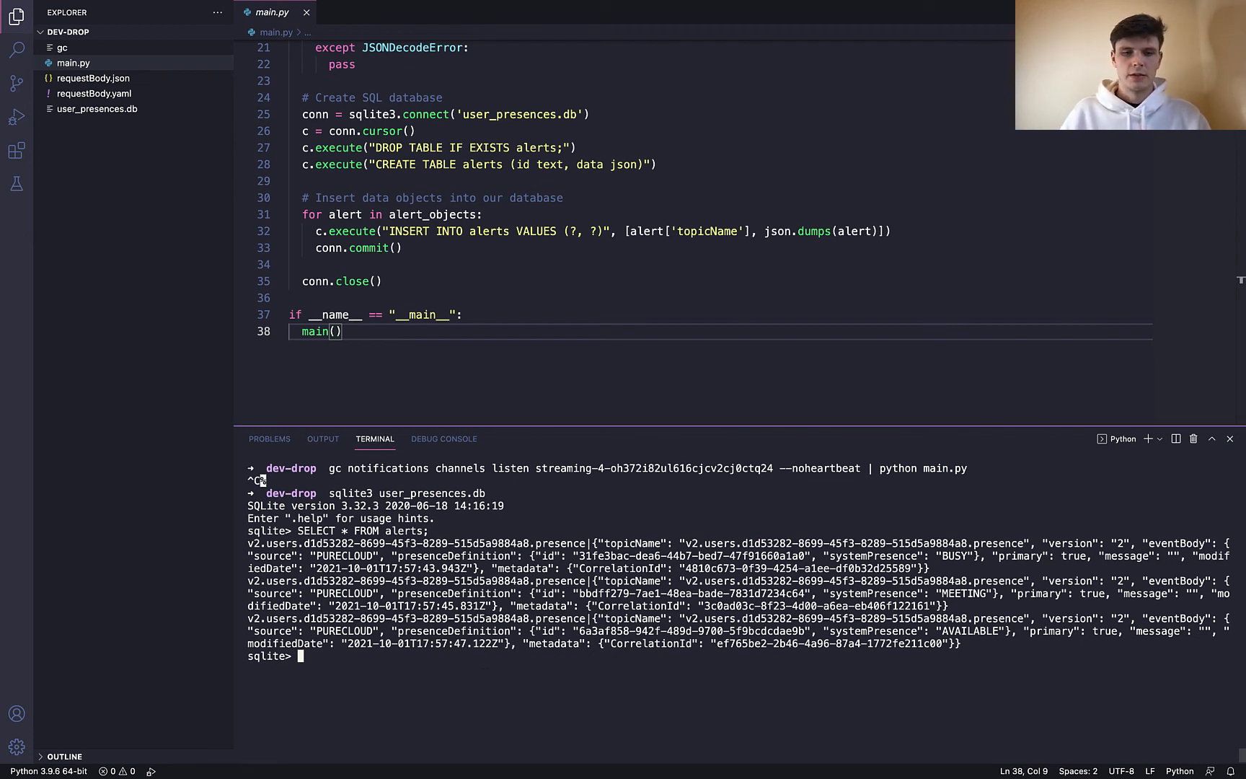
key("ctrl+d")
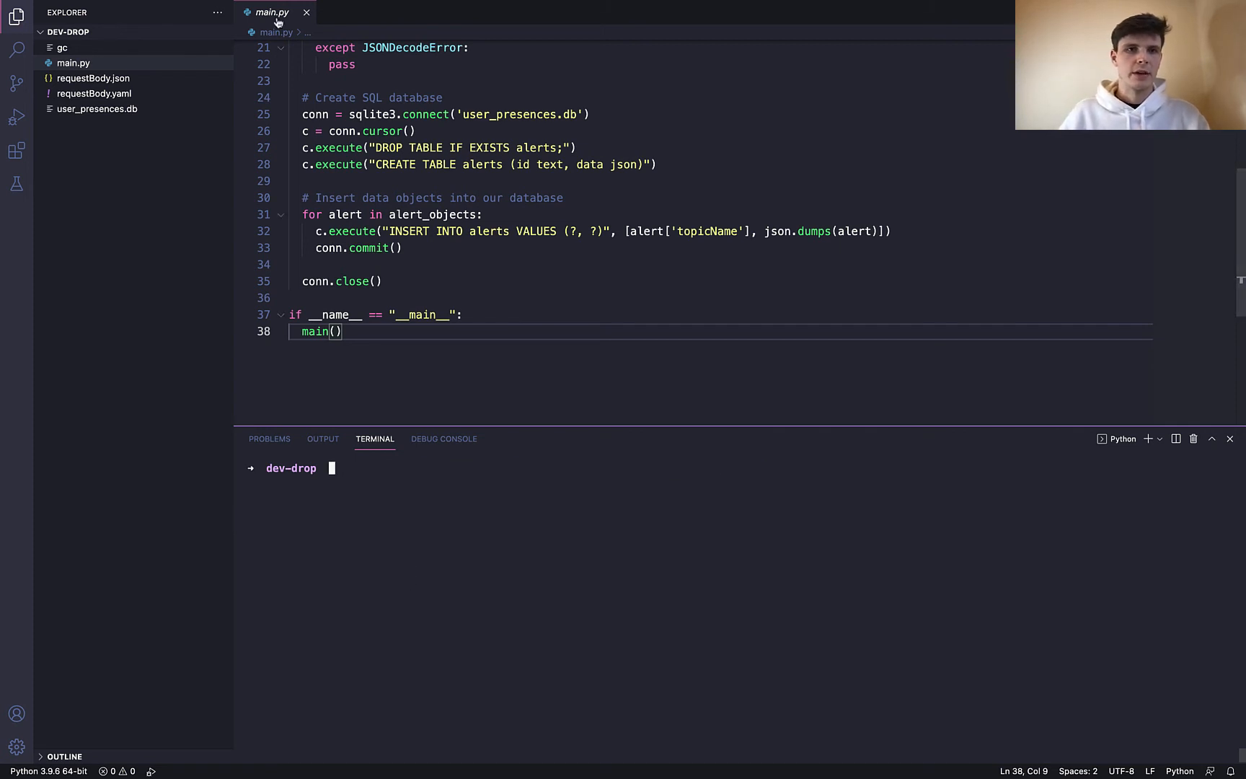
Close the main.py editor tab
left_click(306, 11)
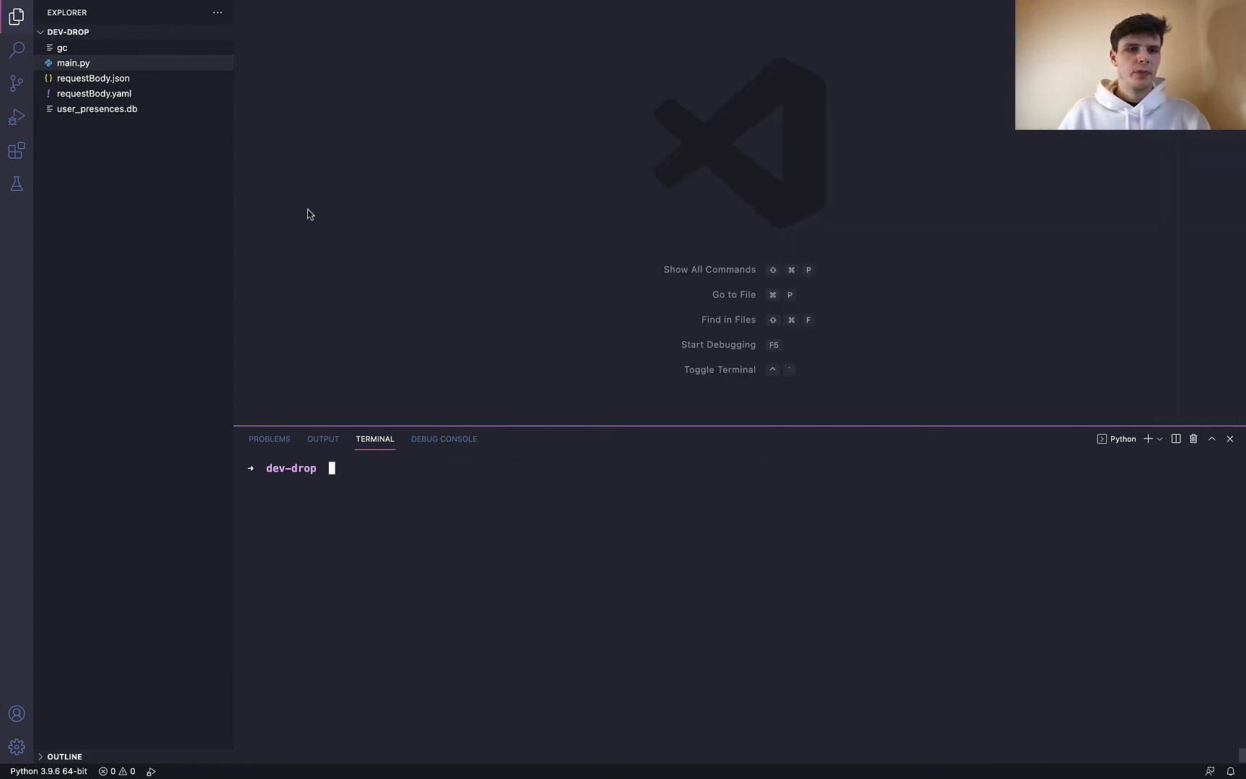
mouse_move(405, 515)
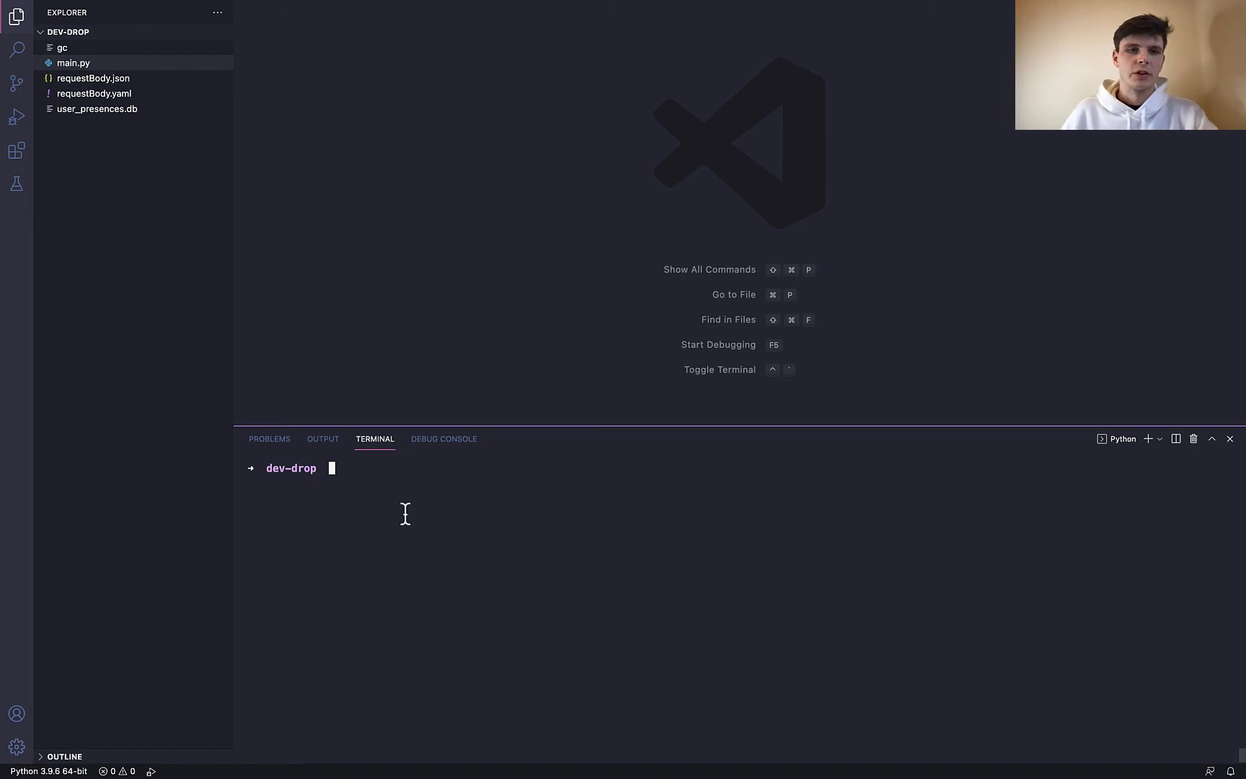
mouse_move(383, 486)
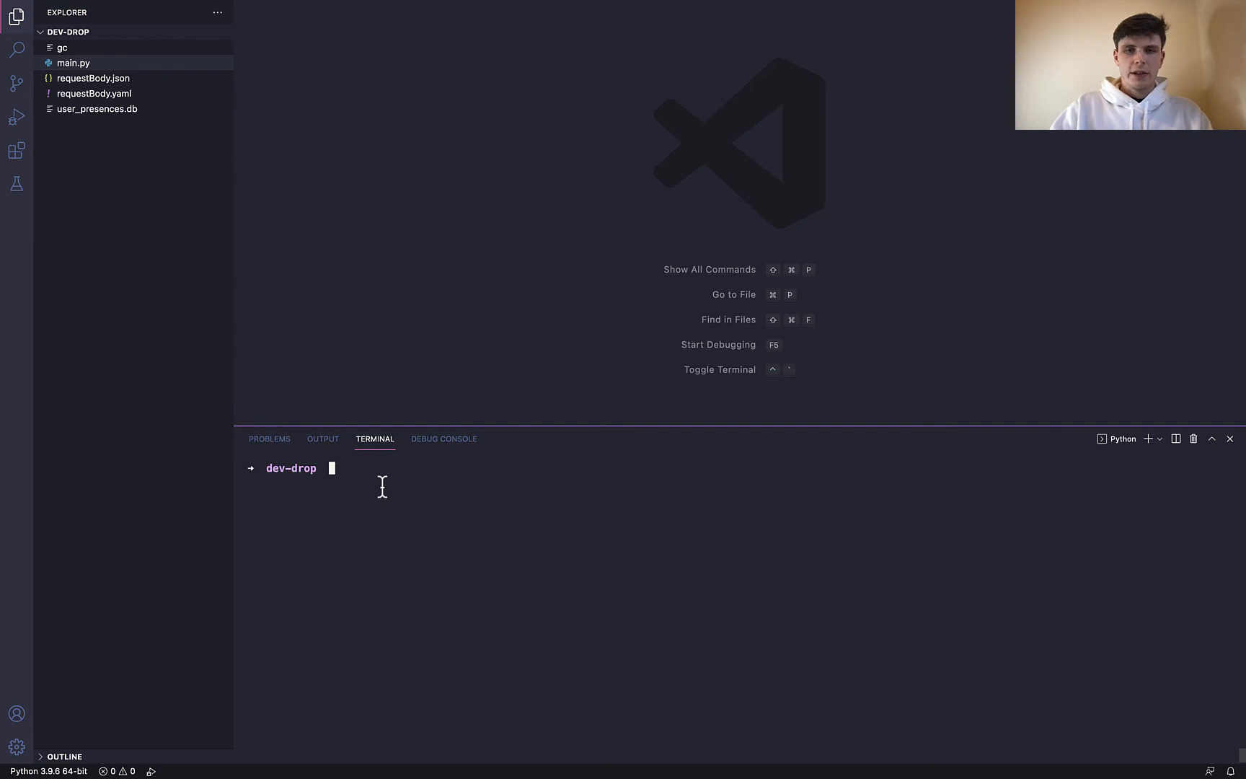
List gc's experimental features, showing alternative_formats and transform_data disabled
type("gc experimen")
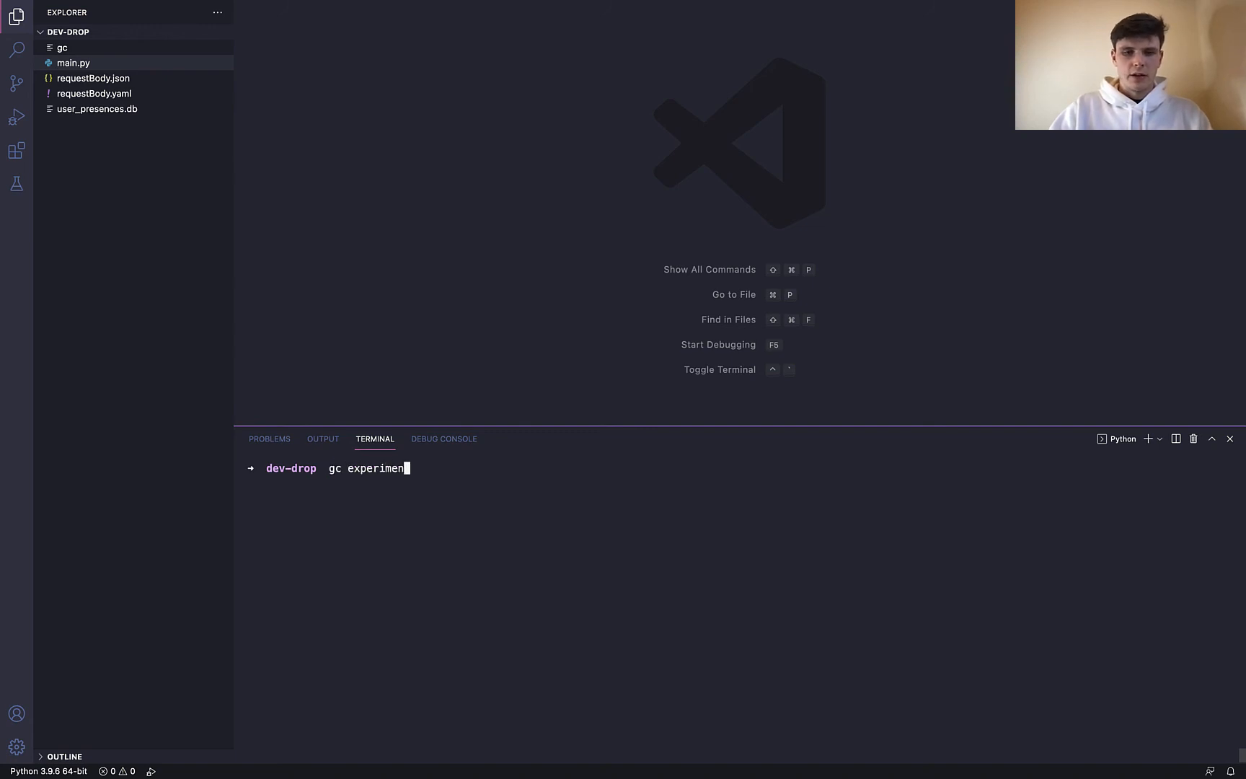
type("tal list")
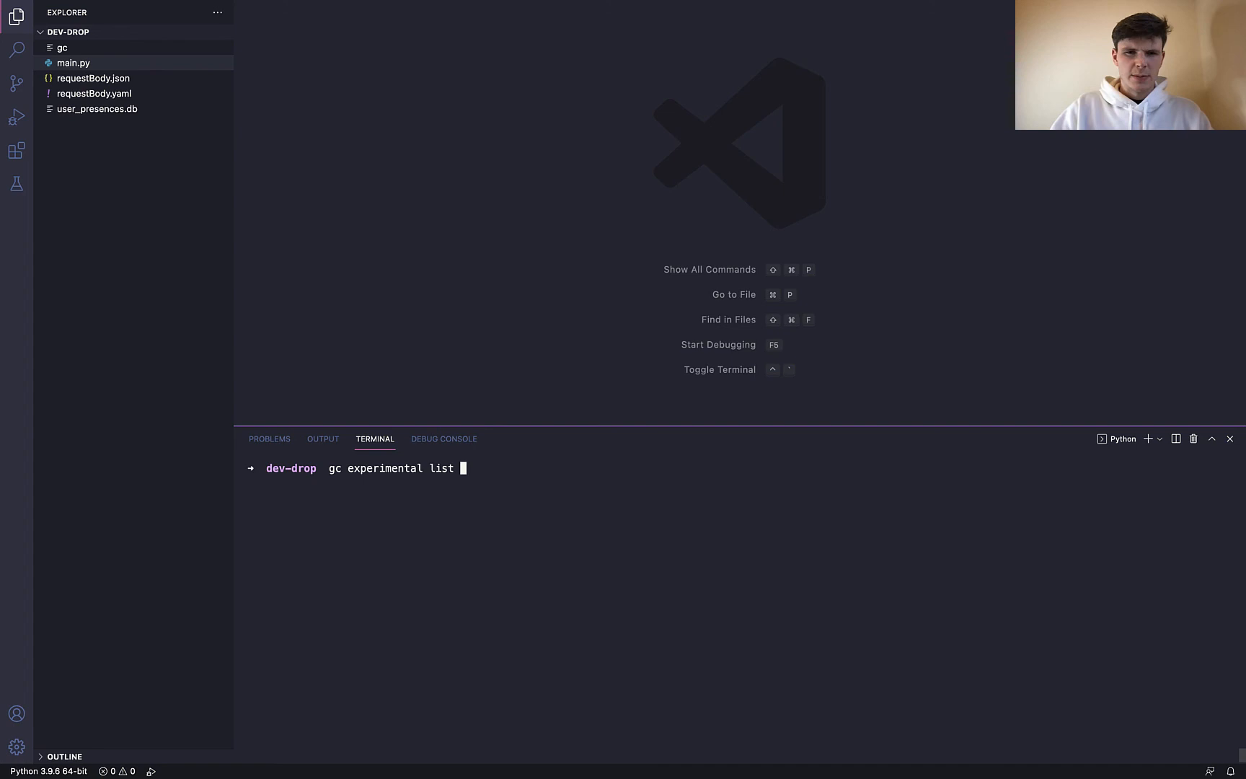
key("Enter")
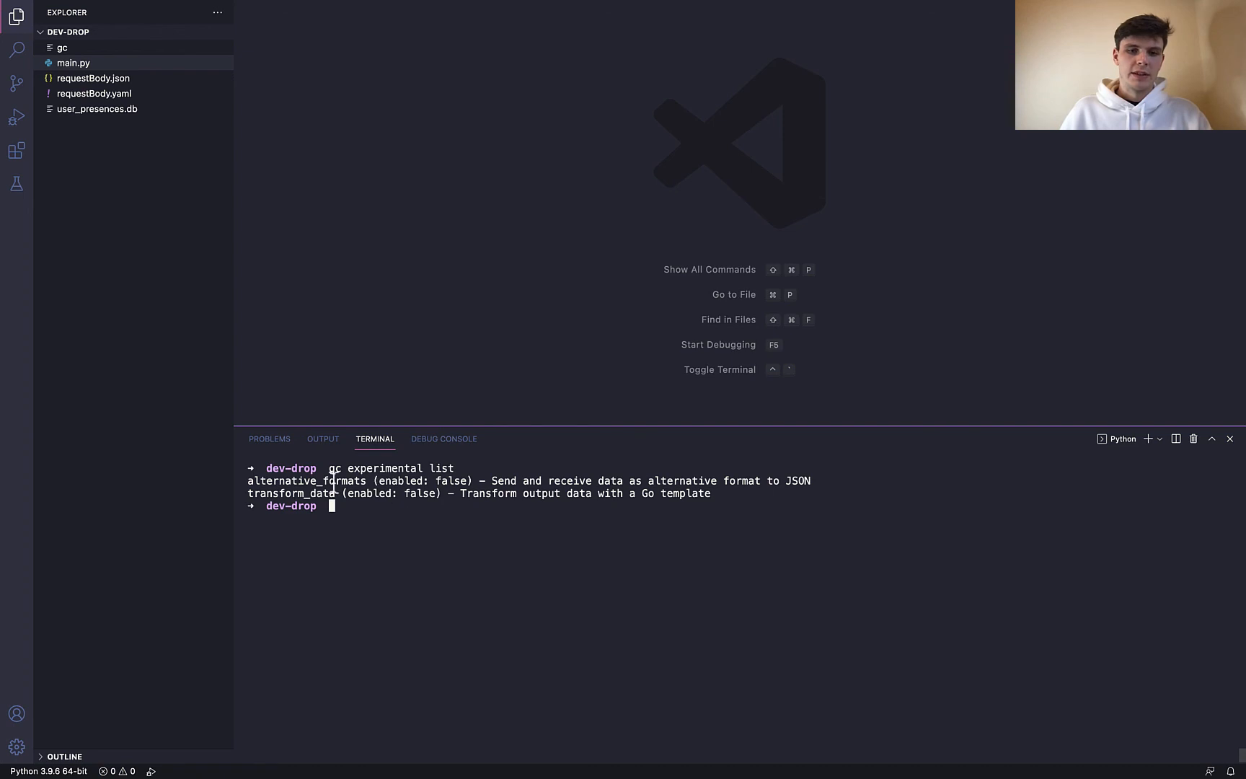
mouse_move(453, 531)
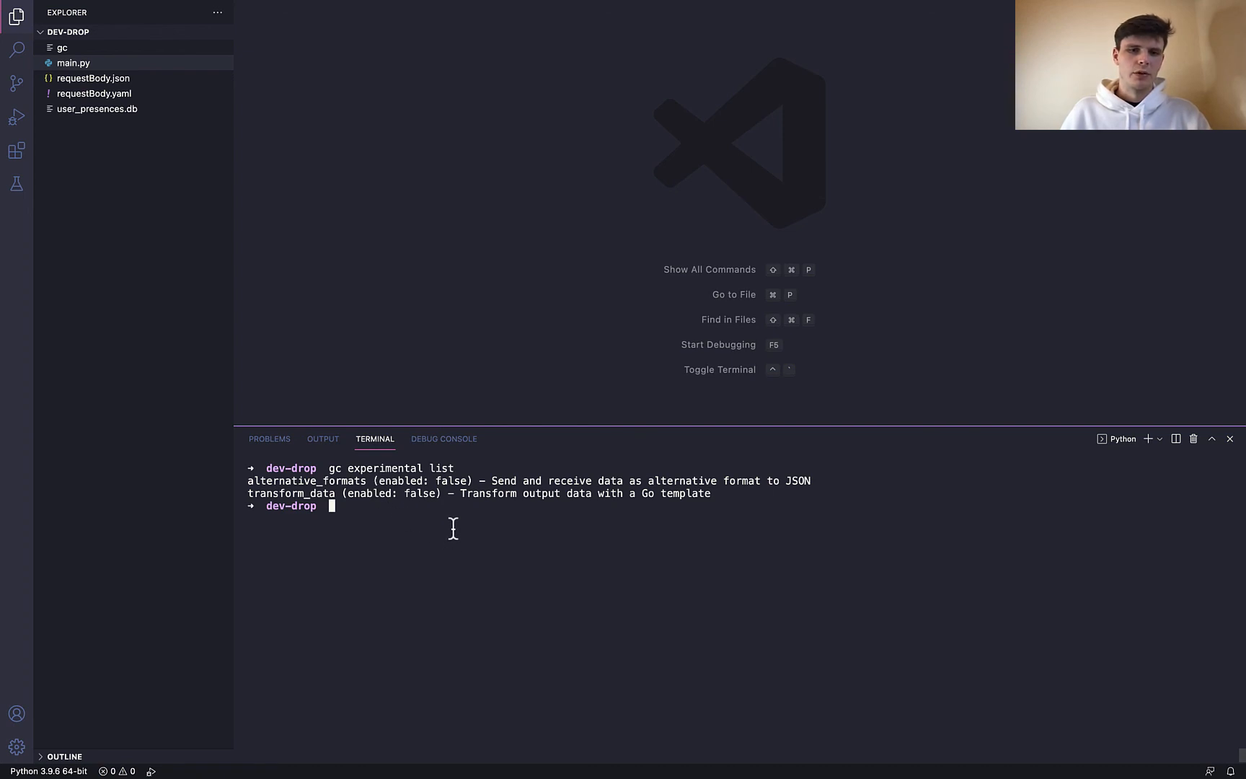
mouse_move(443, 515)
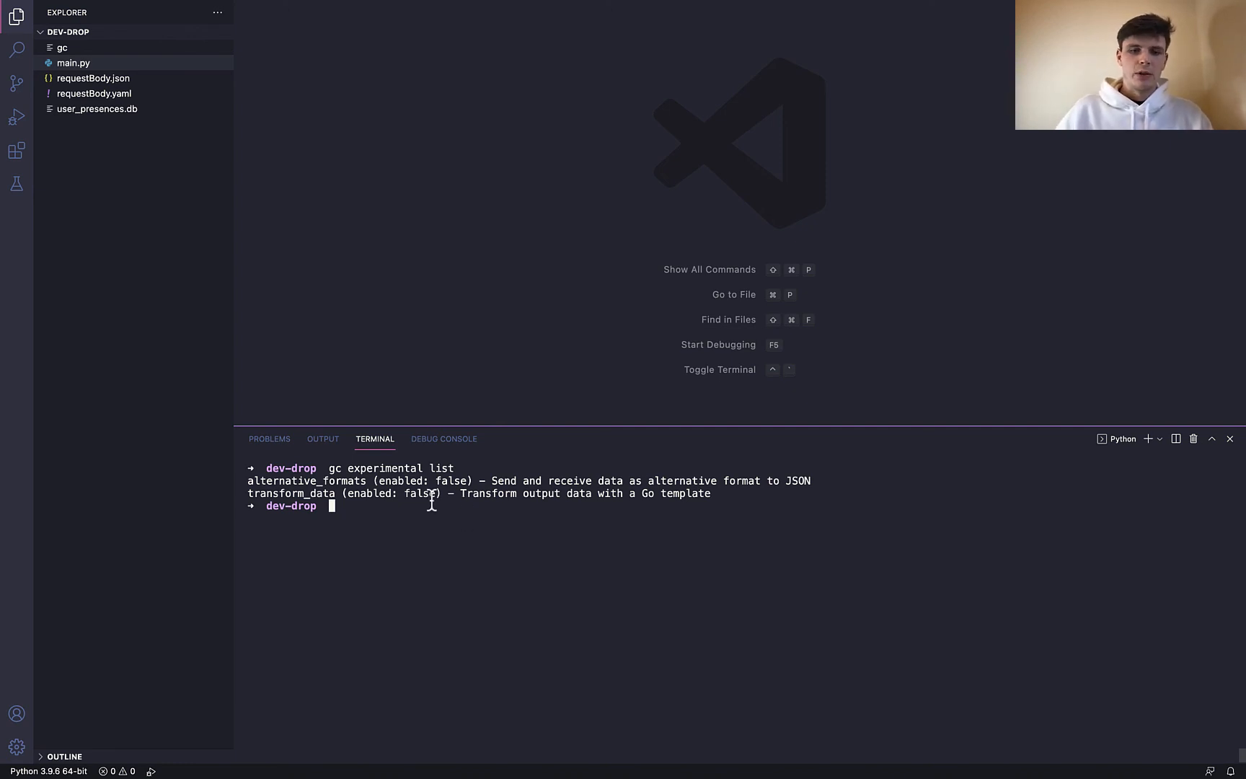
Enable the alternative_formats experimental feature with 'gc experimental enable alternative_formats'
double_click(306, 481)
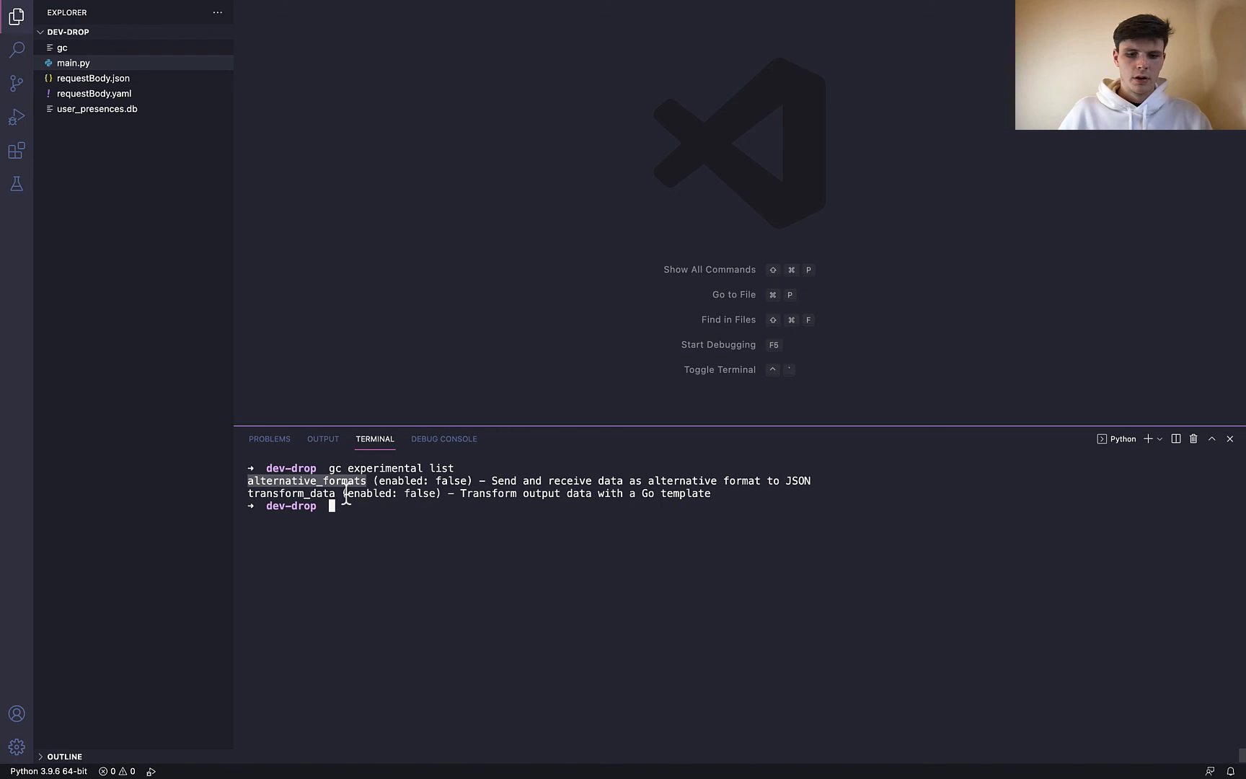
type("gc")
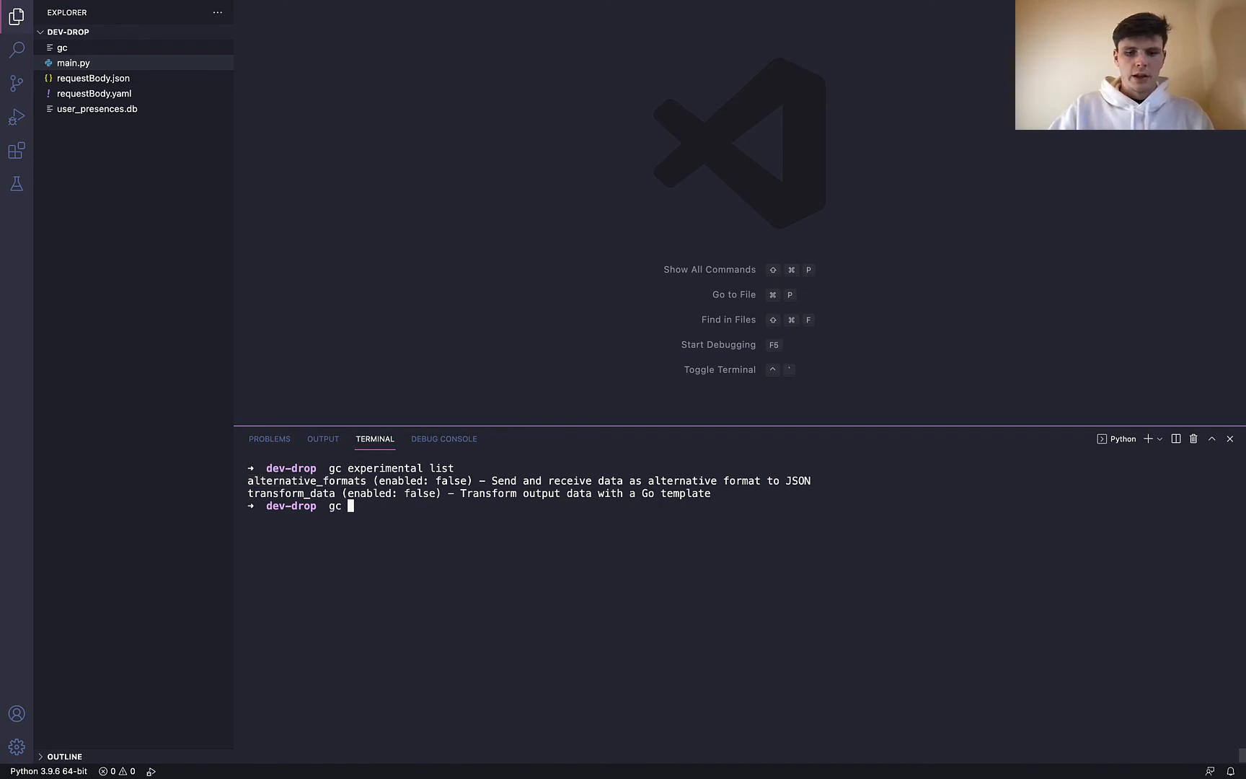
type("experimental enable")
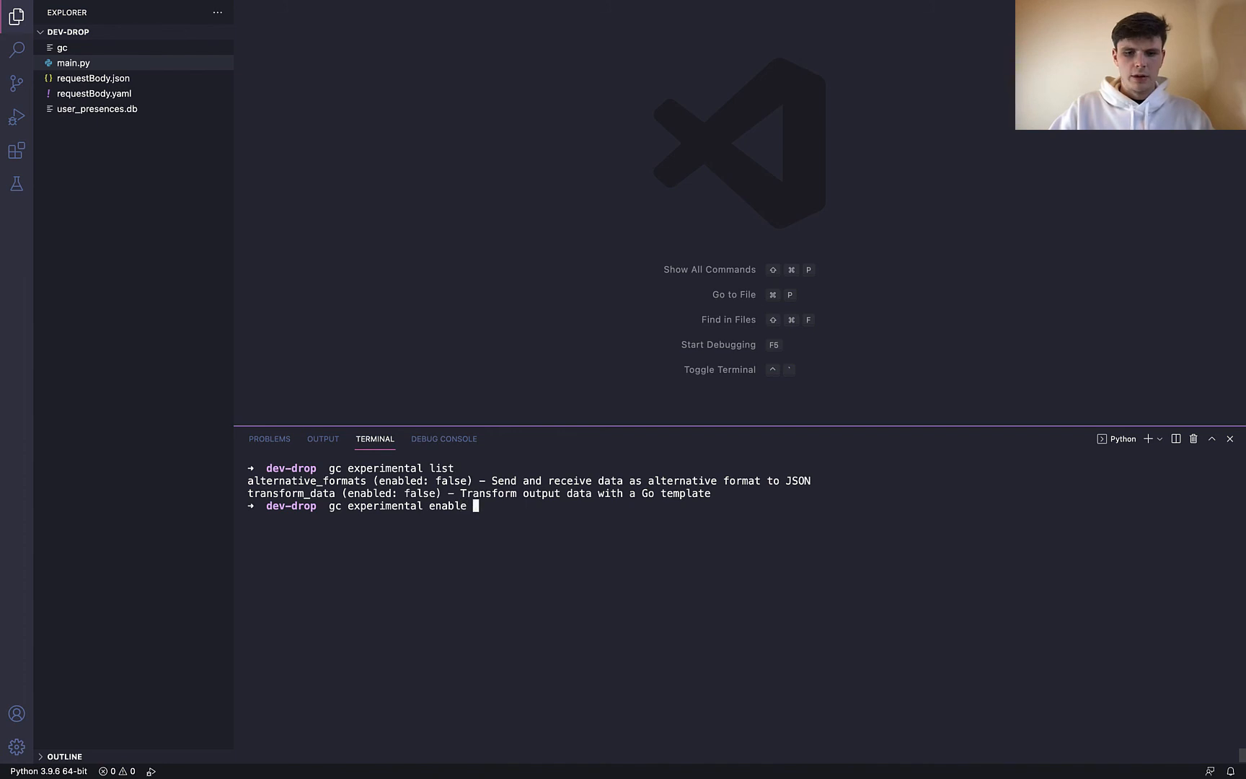
type("alternative_formats")
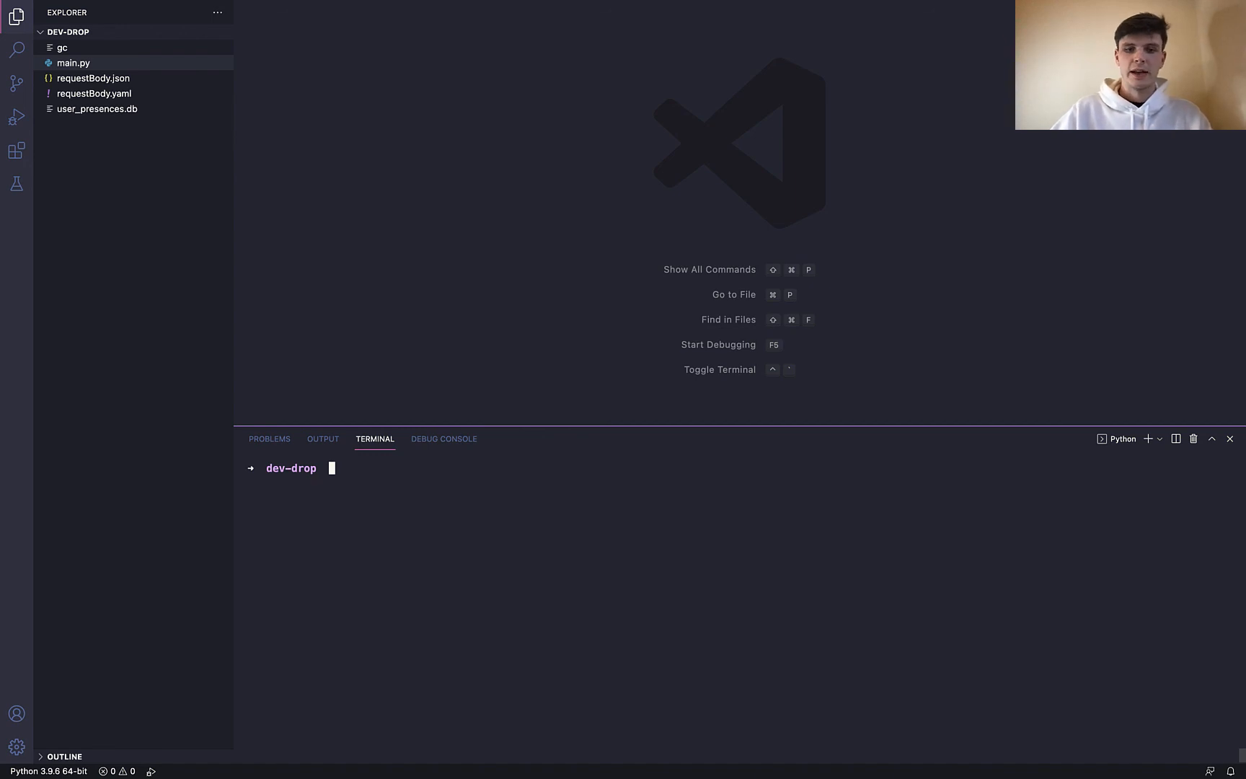
Listen on the channel with --outputformat=yaml, receive a BUSY presence event in YAML, then stop
type("gc experimental list")
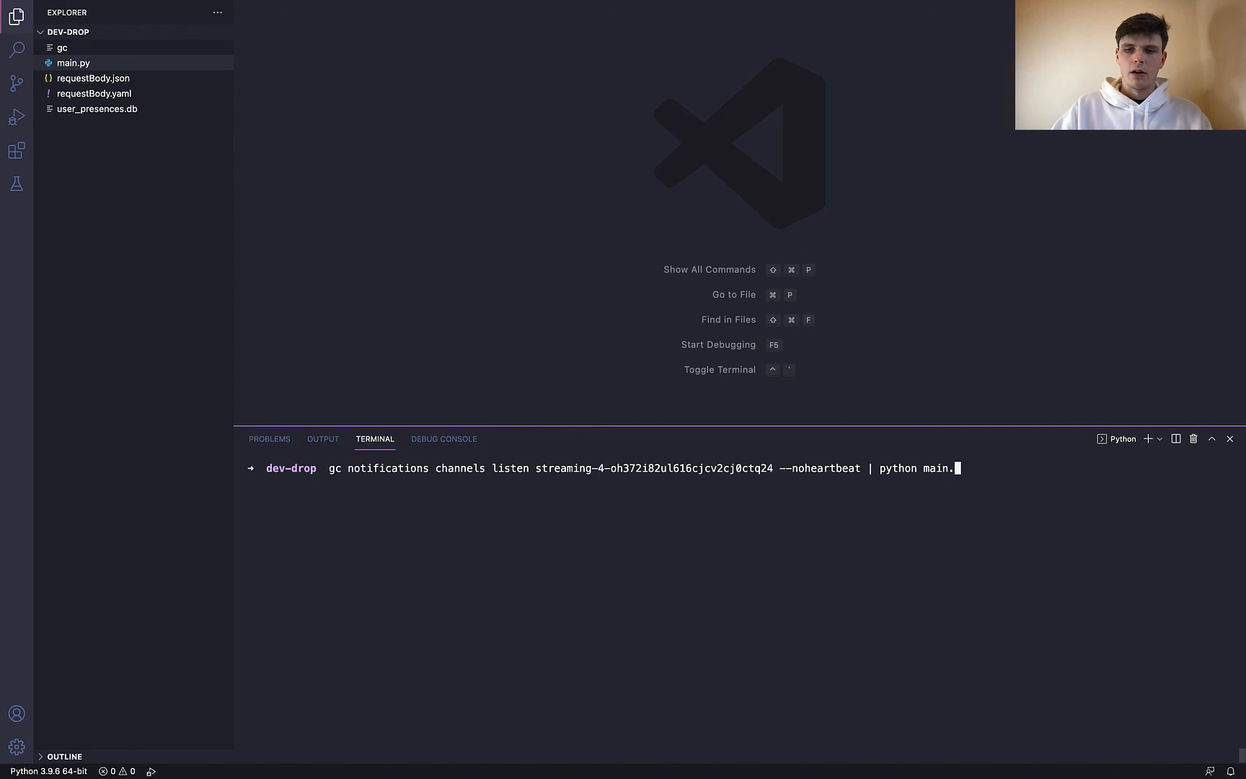
key("Backspace")
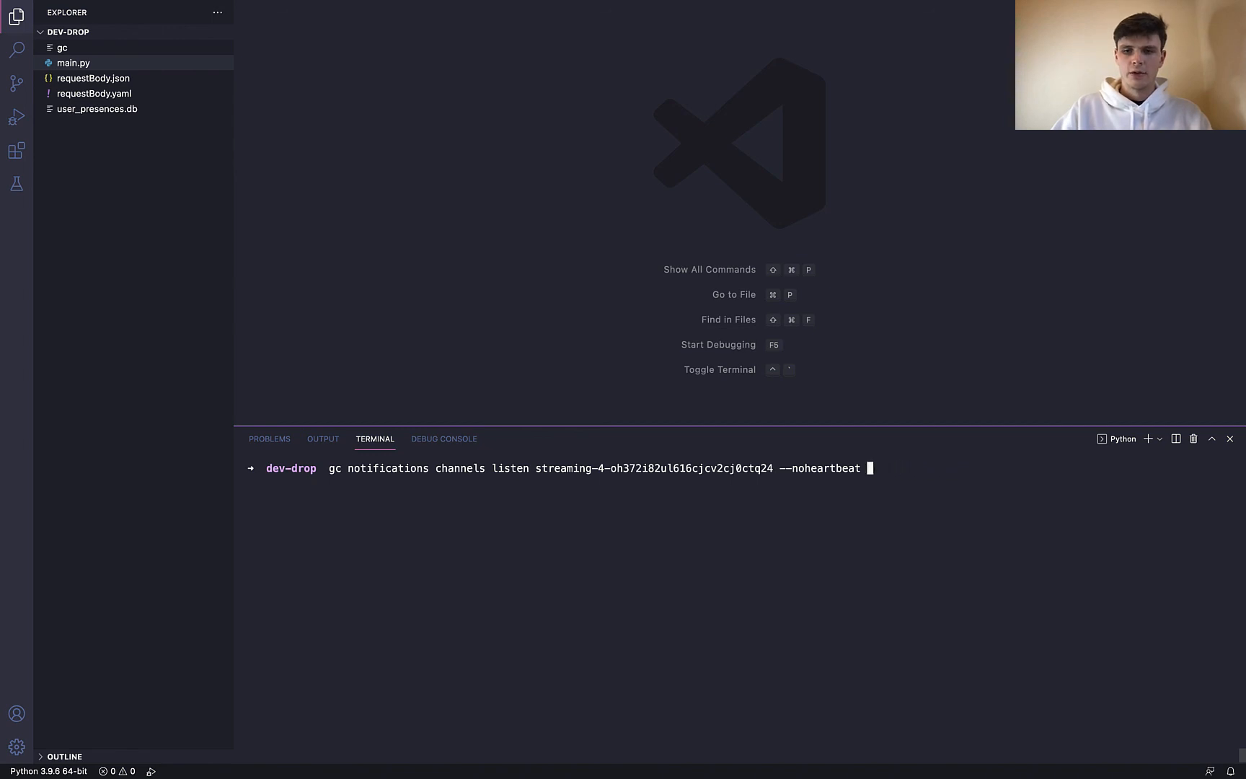
type("--")
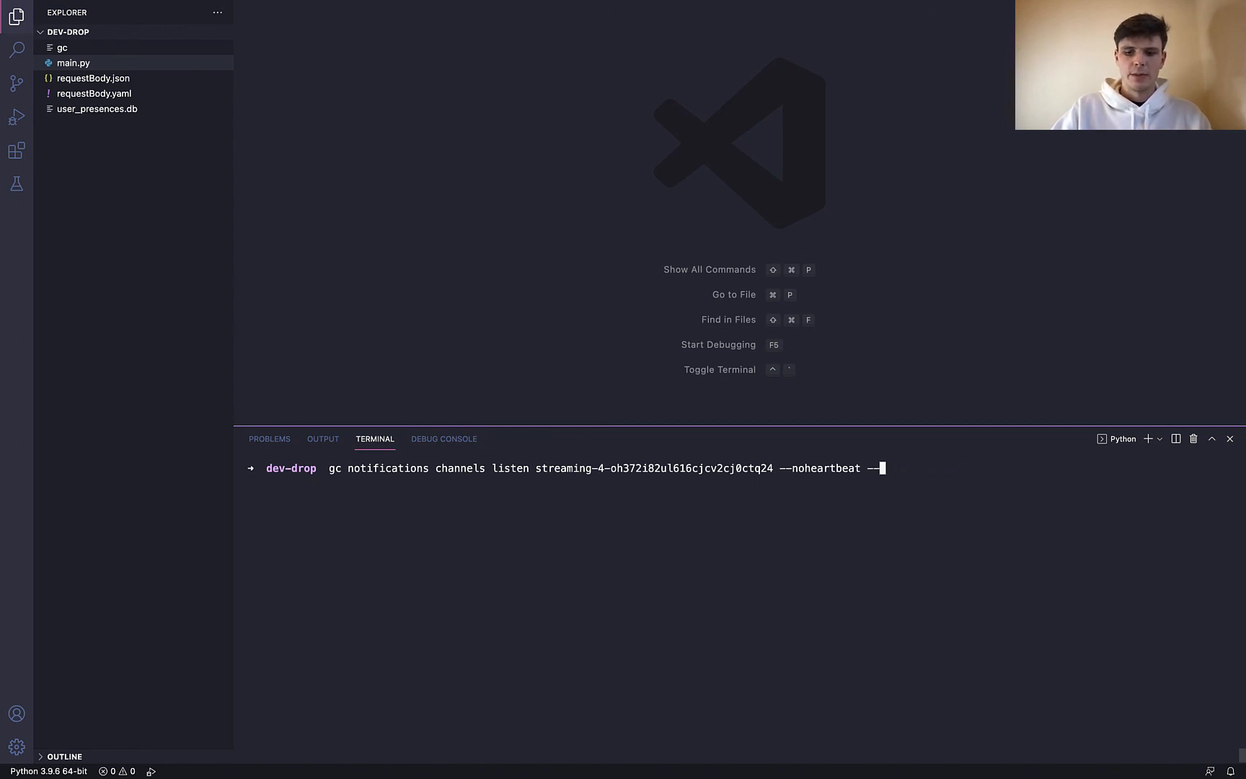
type("ouput")
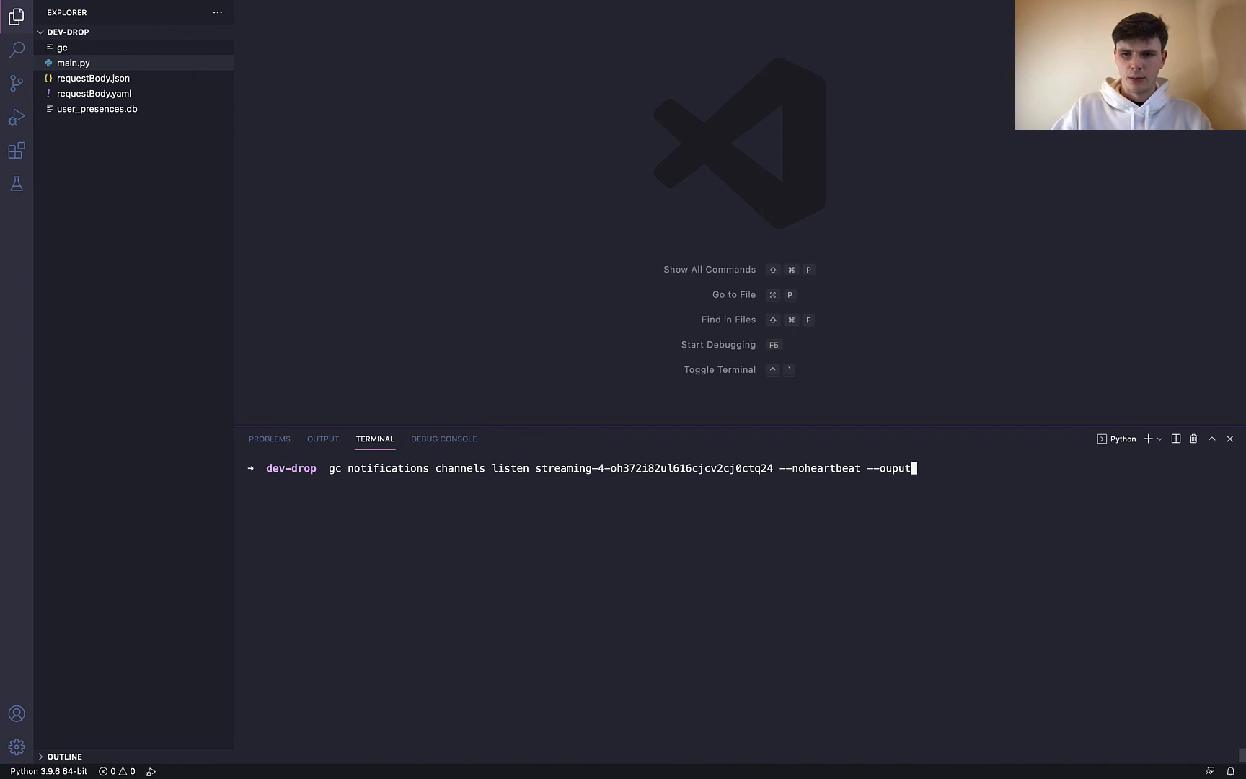
key("Backspace")
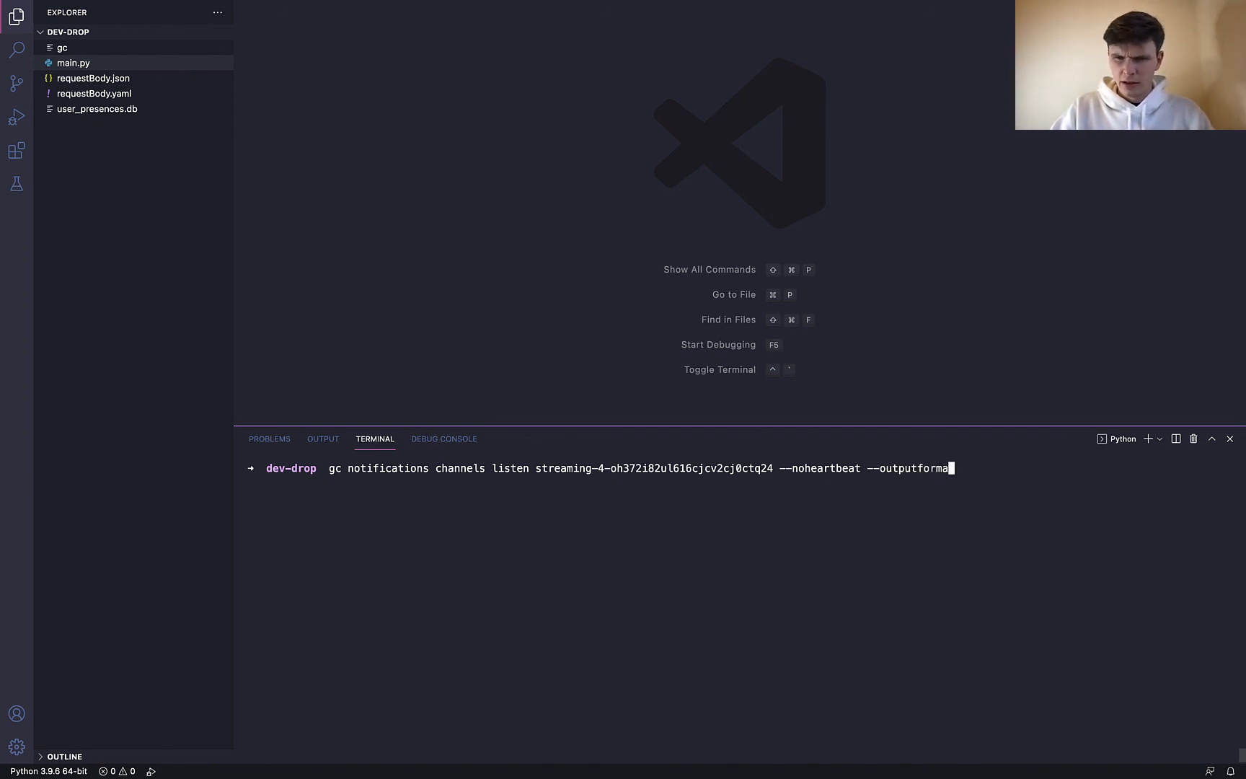
type("t=yaml")
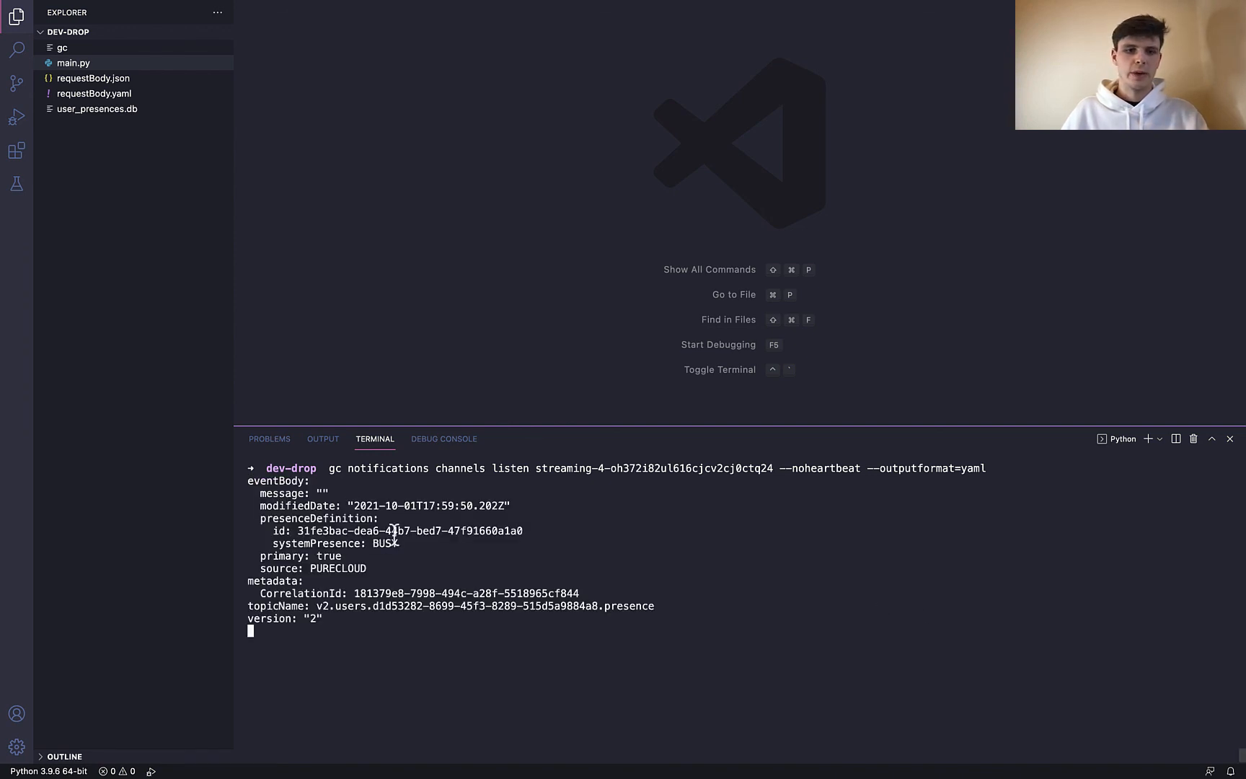
mouse_move(382, 654)
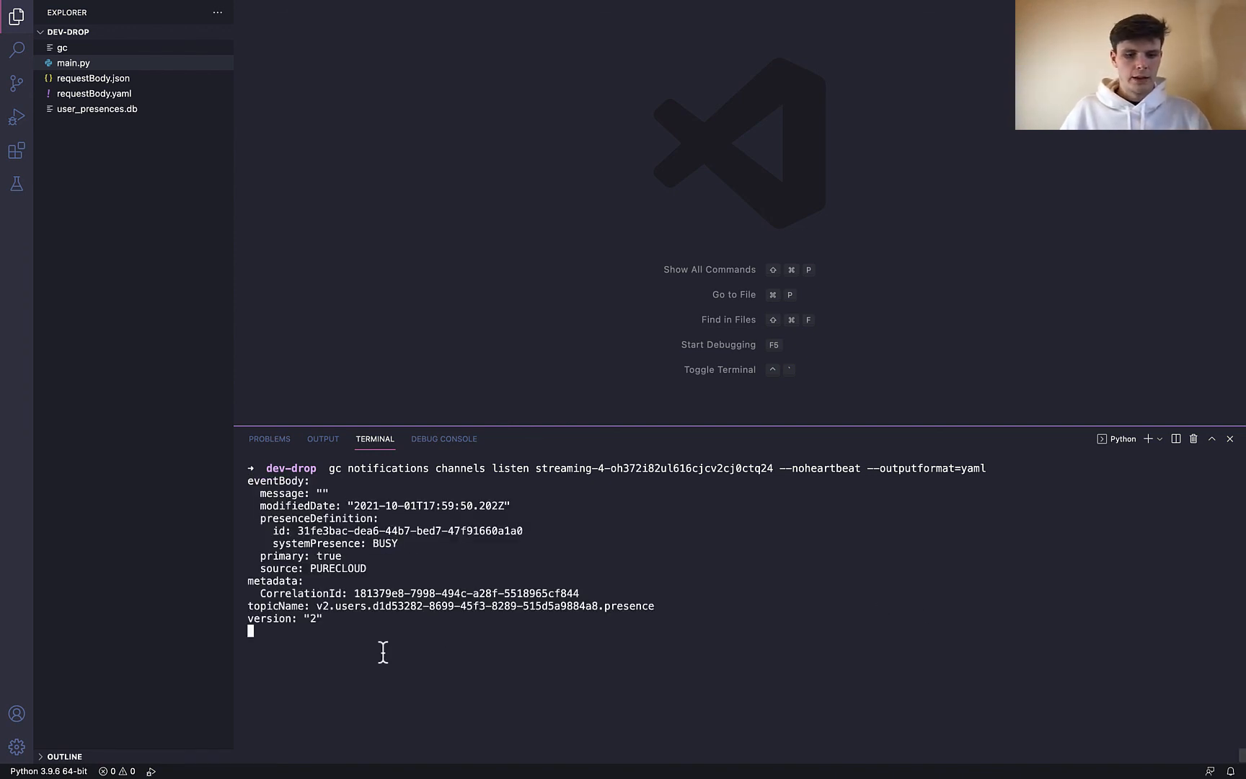
key("ctrl+c")
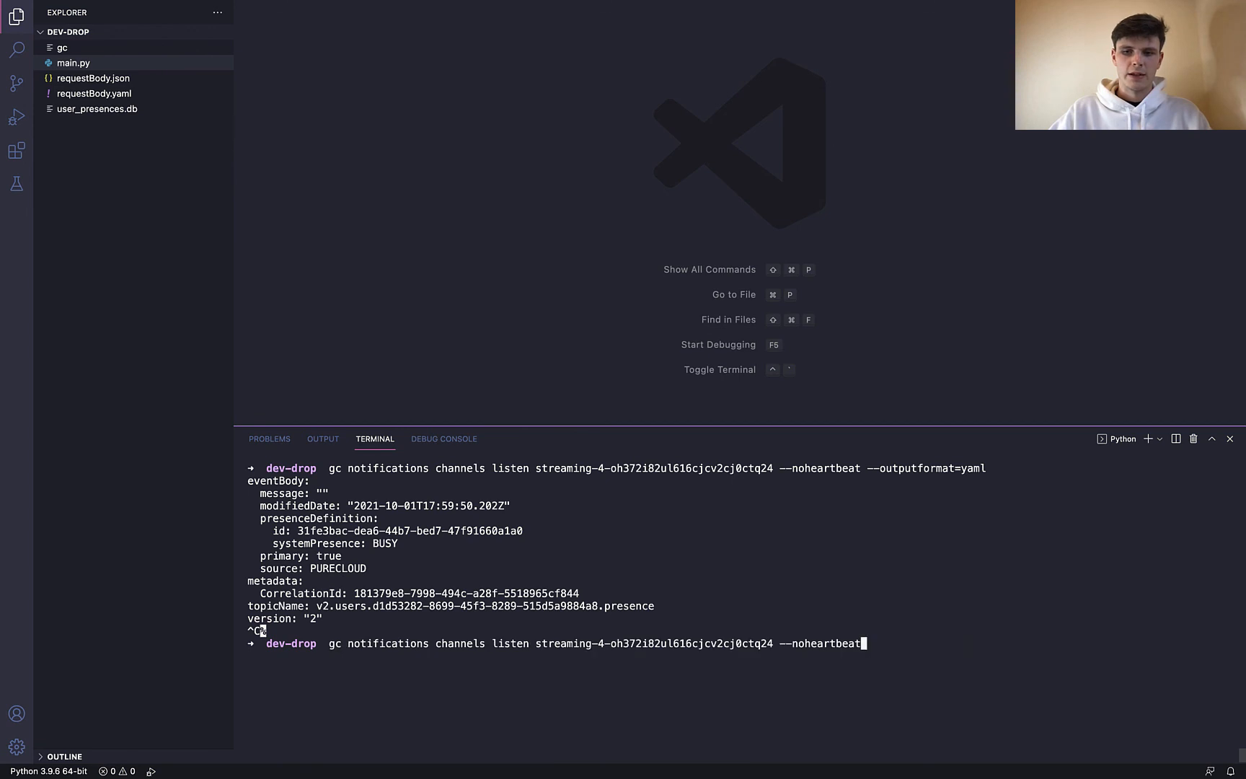
Subscribe the channel with --file requestBody.yaml and --inputformat=yaml
type("gc notifications channels subscriptions subscribe streaming-4-oh372i82ul616cjcv2cj0ctq24 --file requestBody.json")
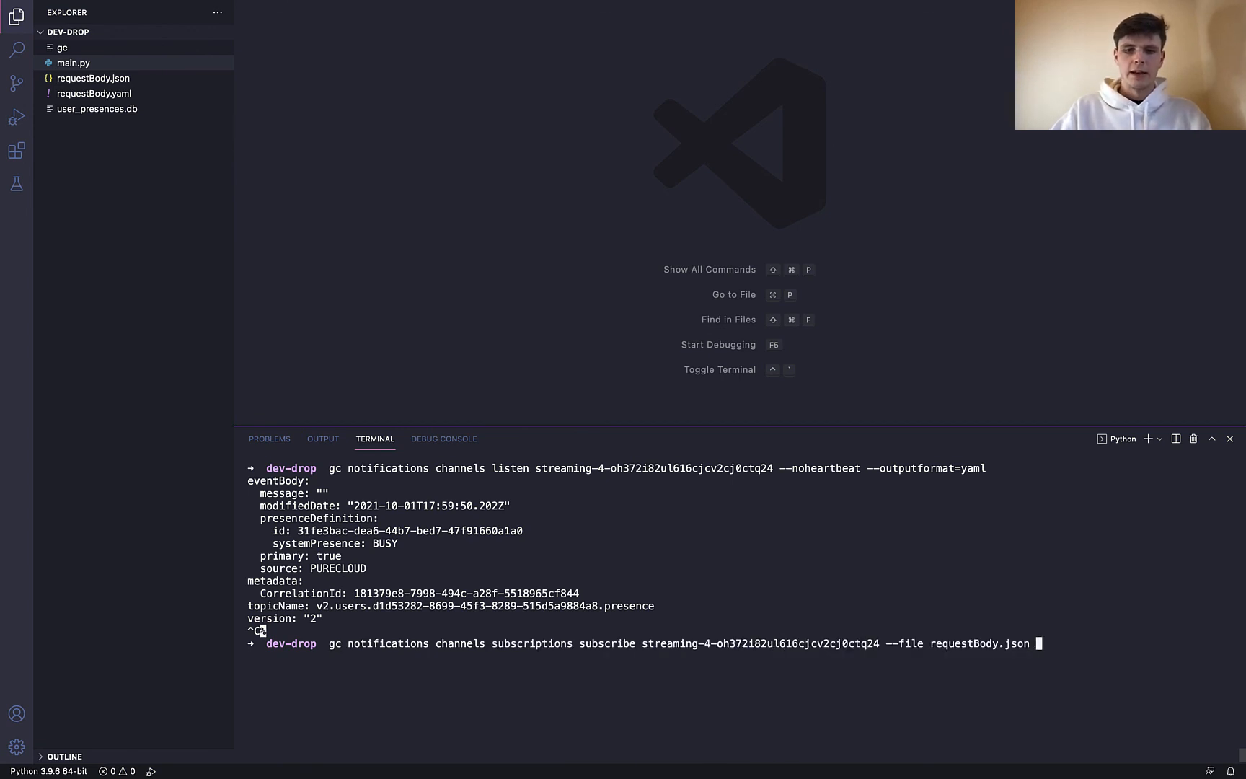
type("--input")
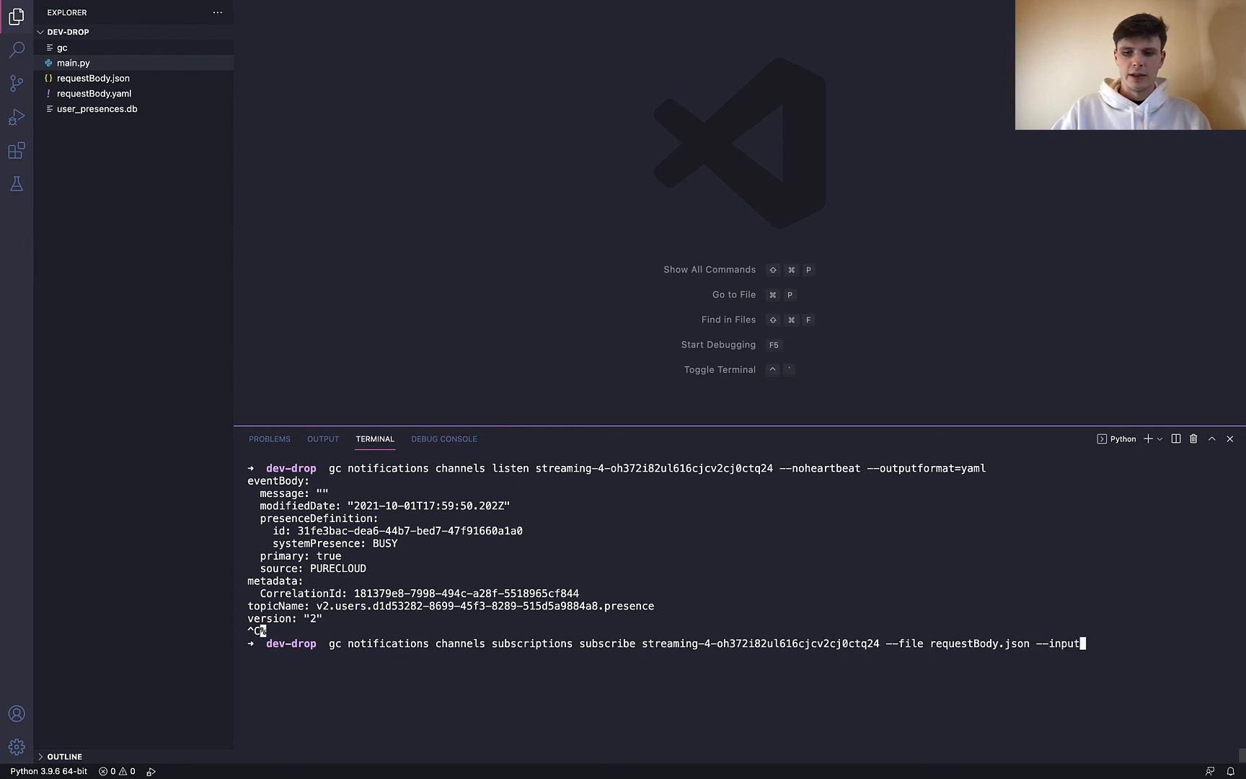
type("format=y")
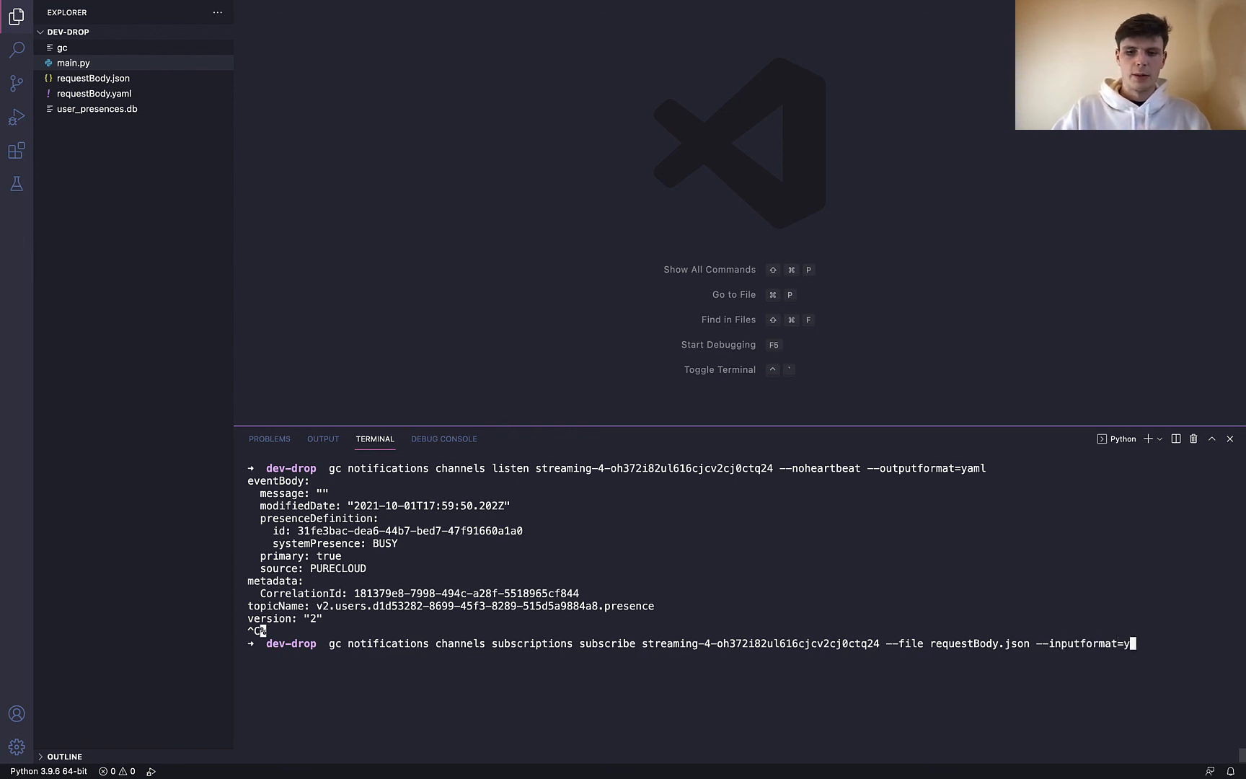
type("aml")
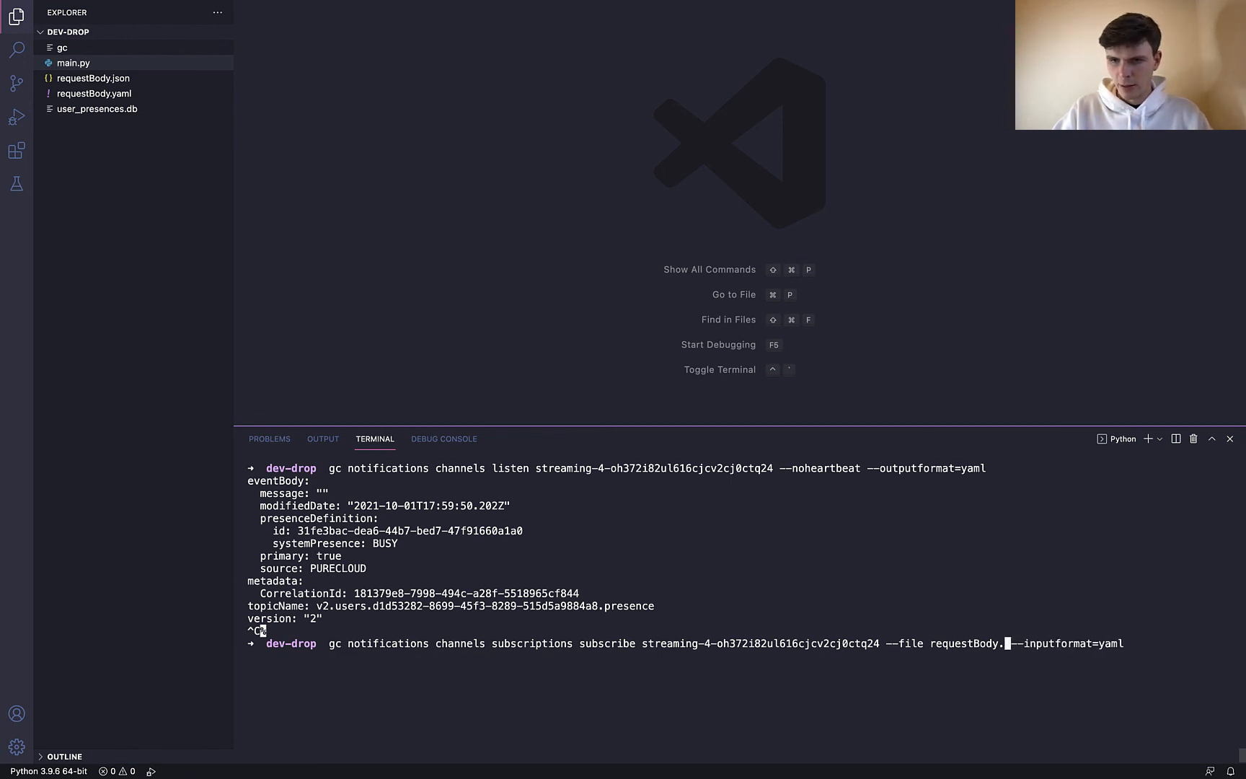
key("Enter")
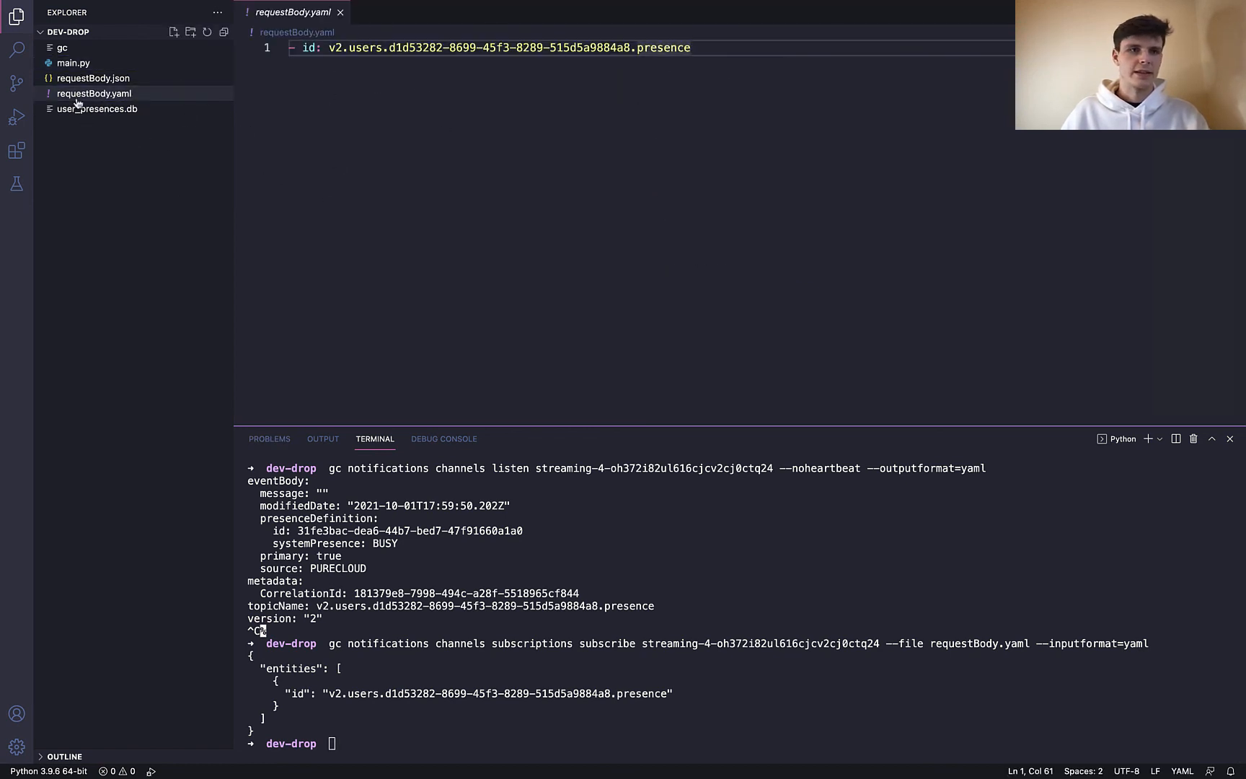
View requestBody.json's presence topic id for comparison with the YAML file
left_click(92, 78)
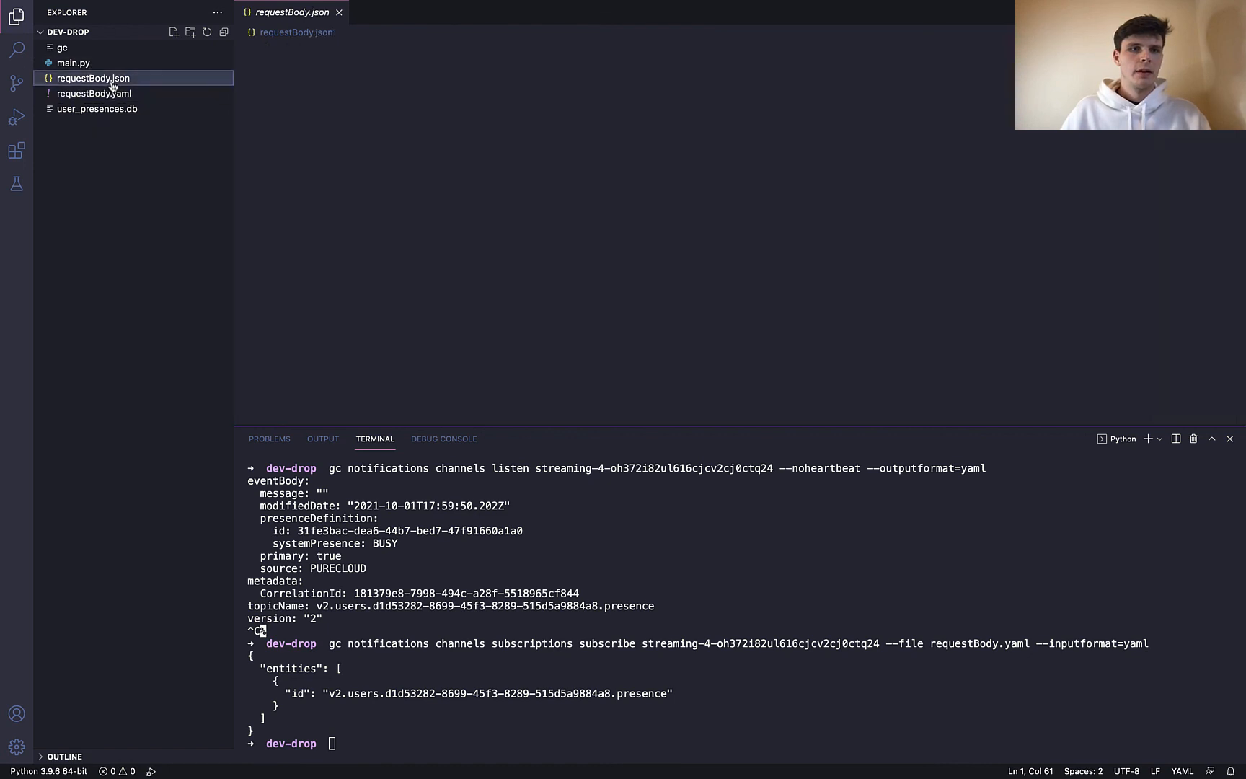
left_click(93, 78)
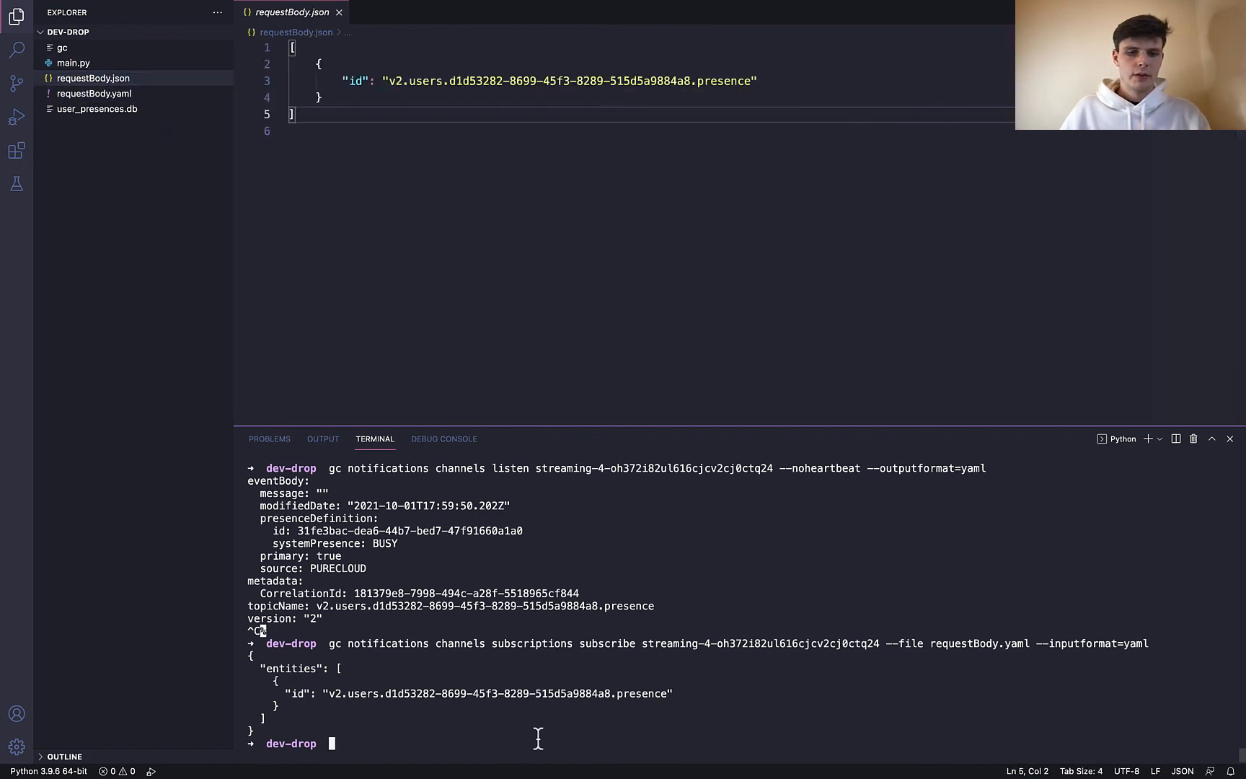